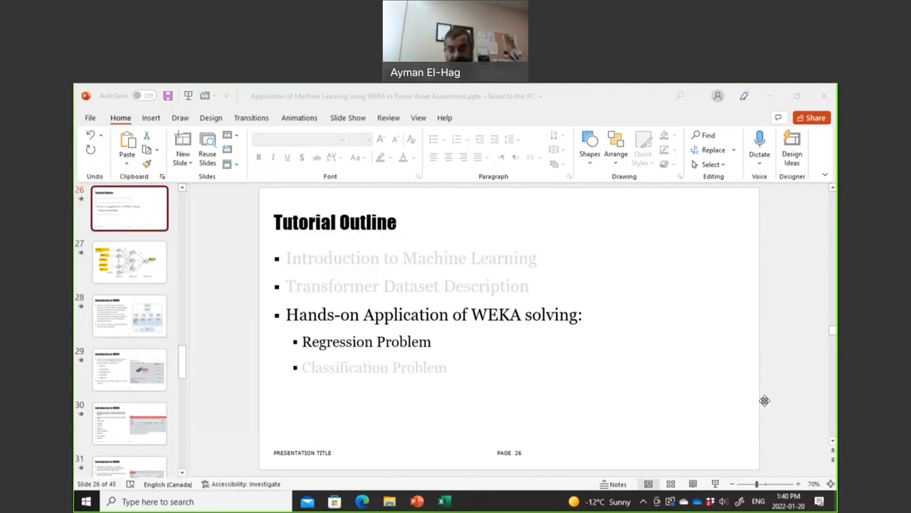
mouse_move(509, 356)
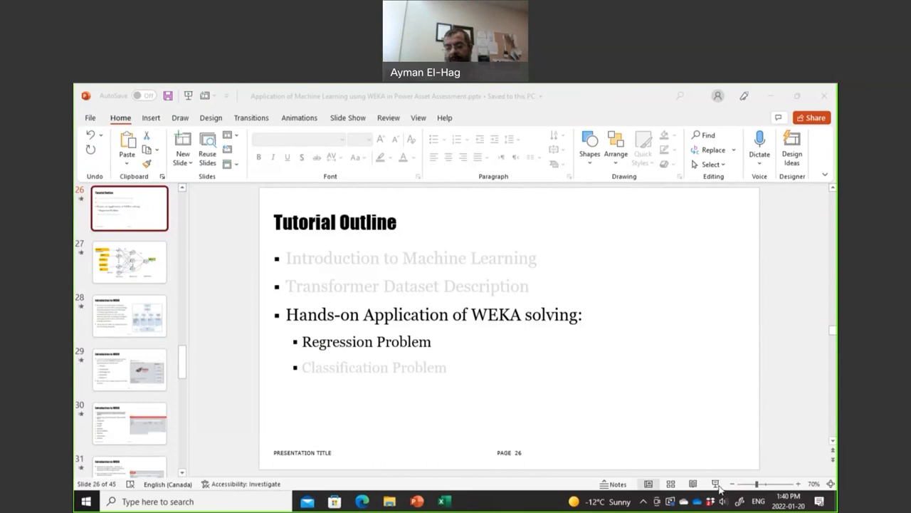
Present the Tutorial Outline slide as a full-screen slideshow from the current slide.
click(715, 484)
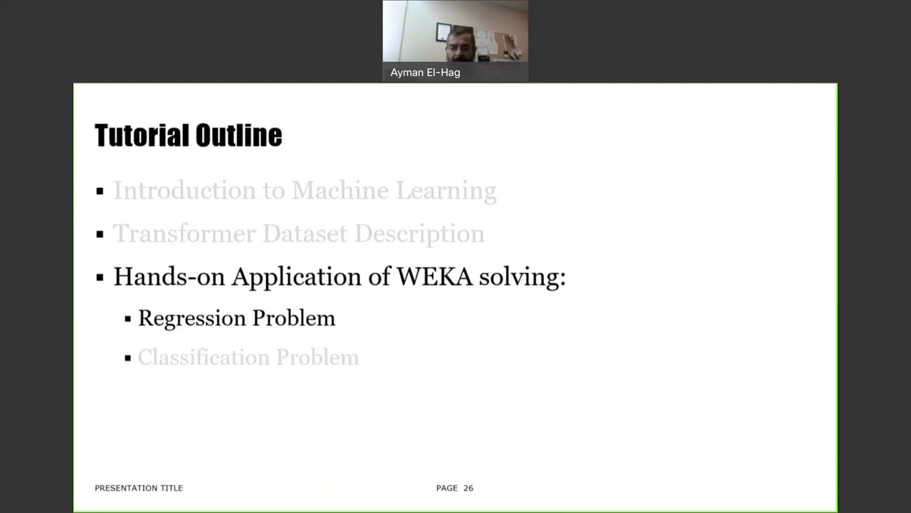
Advance the slideshow past the neural network diagram to the Introduction to WEKA slide.
key(right)
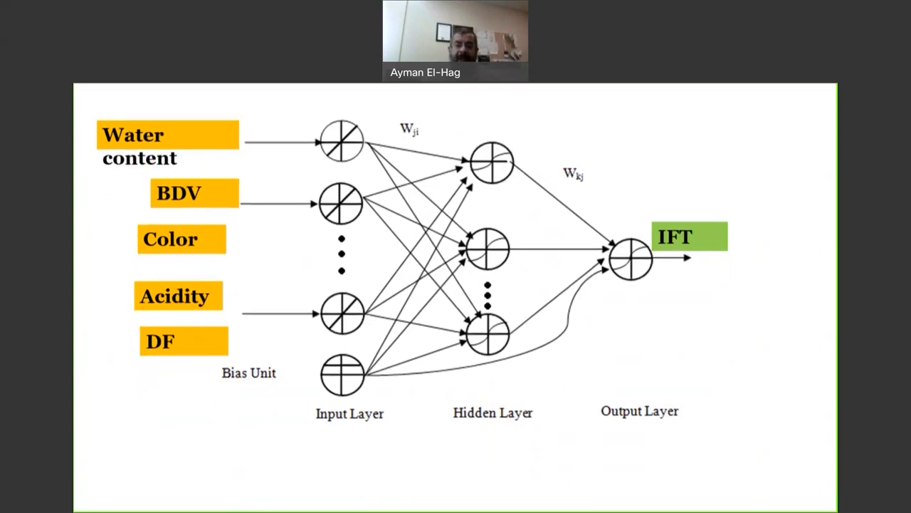
key(Right)
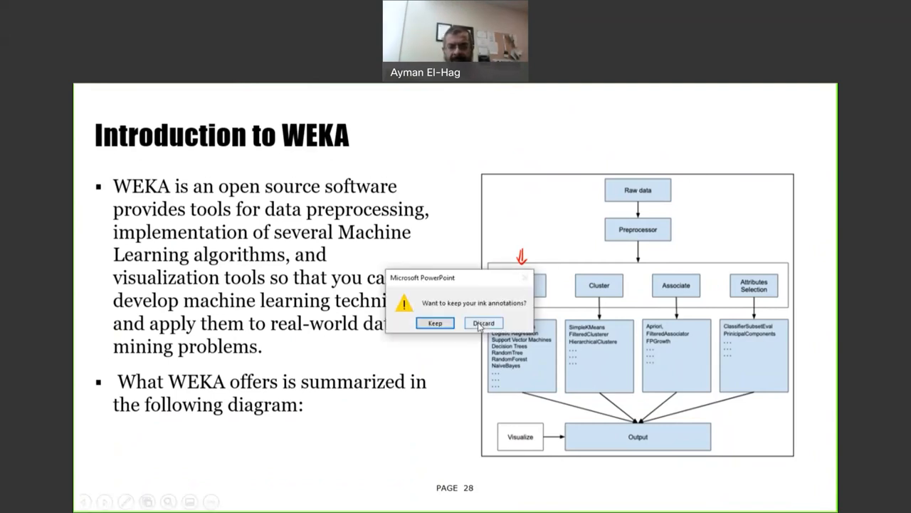
Discard the slide ink, then review the Water, BDV, Colour and IFT readings in Excel.
click(483, 322)
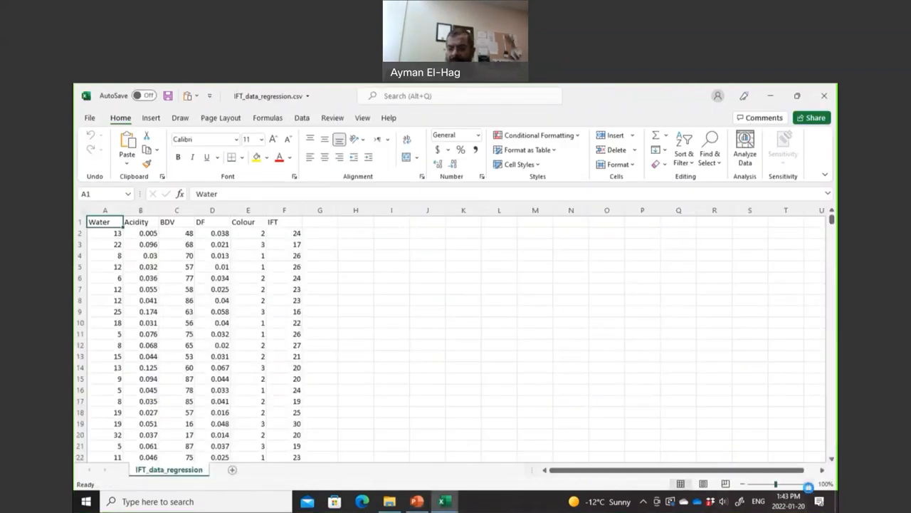
click(809, 485)
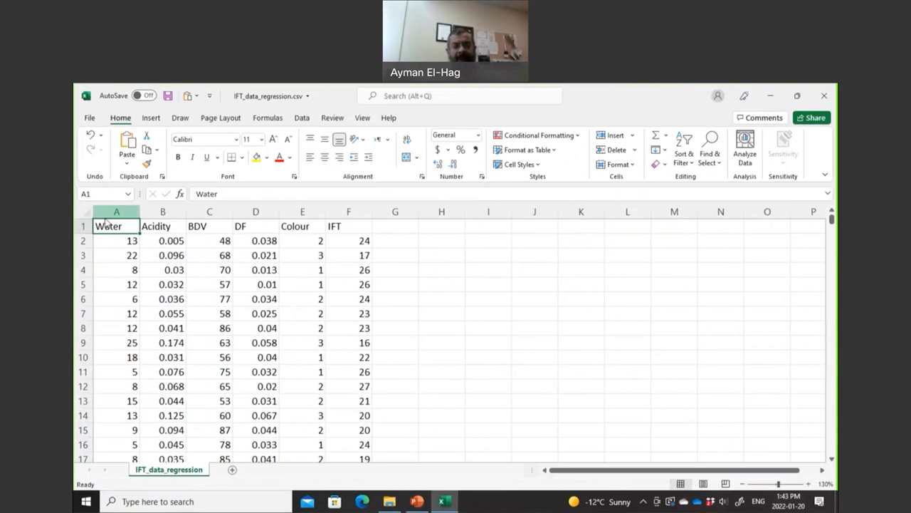
click(116, 211)
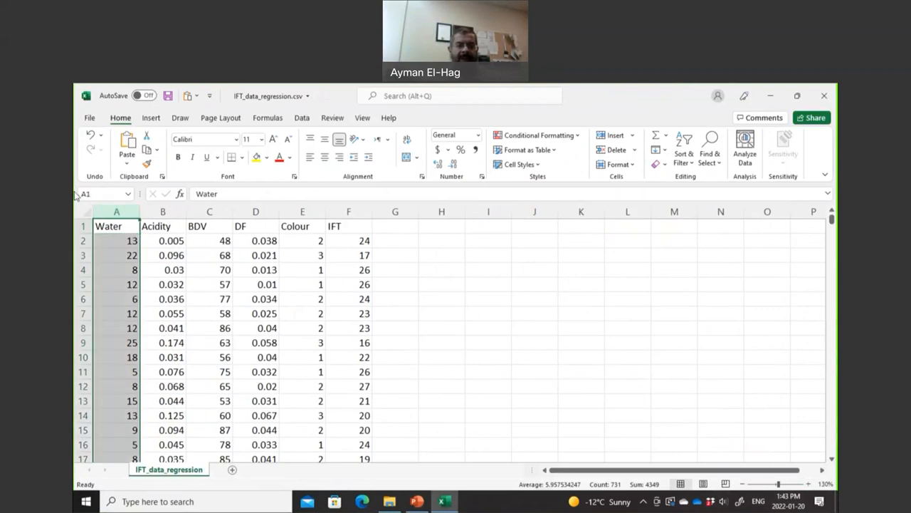
click(131, 241)
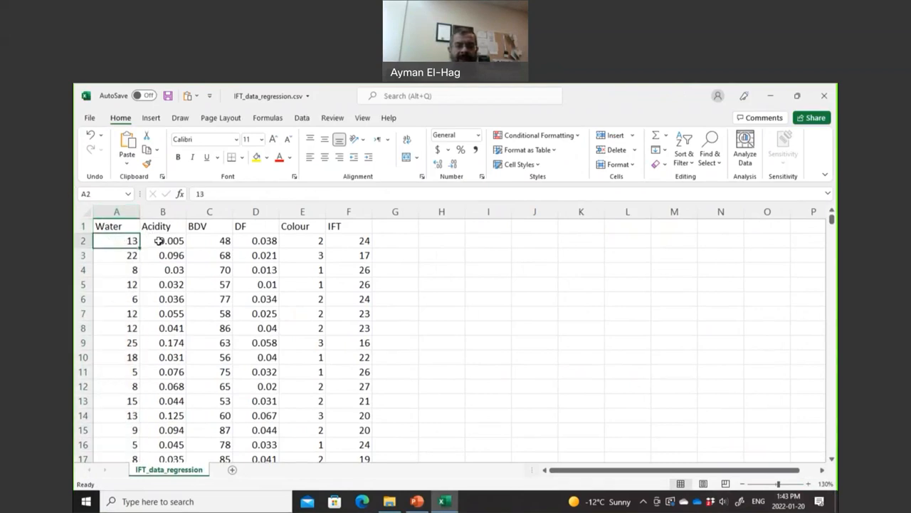
click(209, 240)
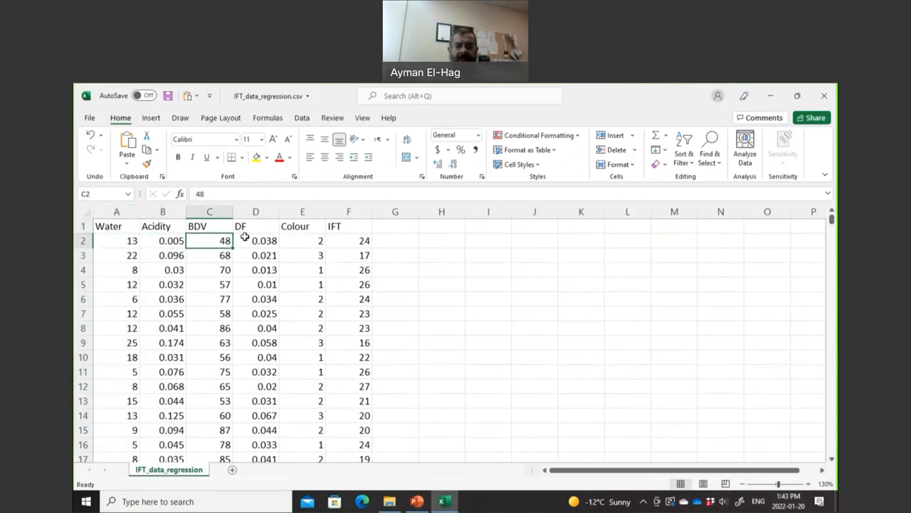
click(302, 240)
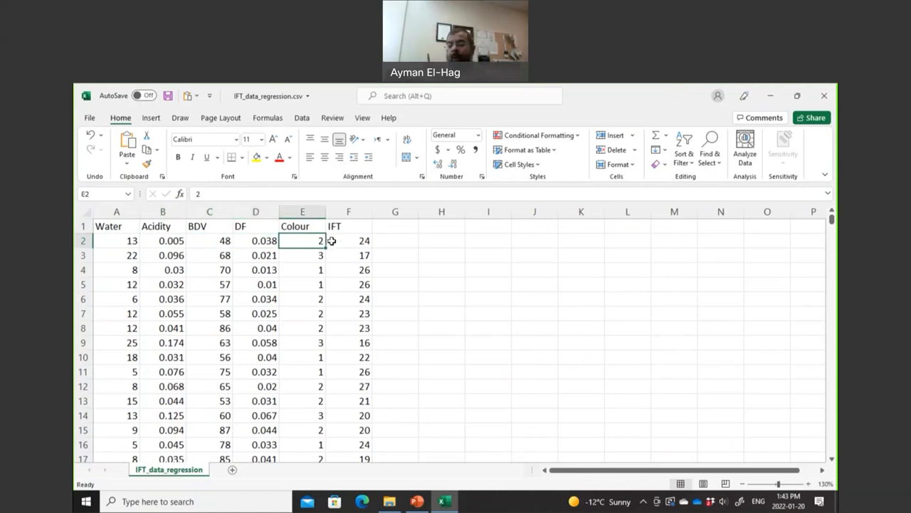
mouse_move(346, 241)
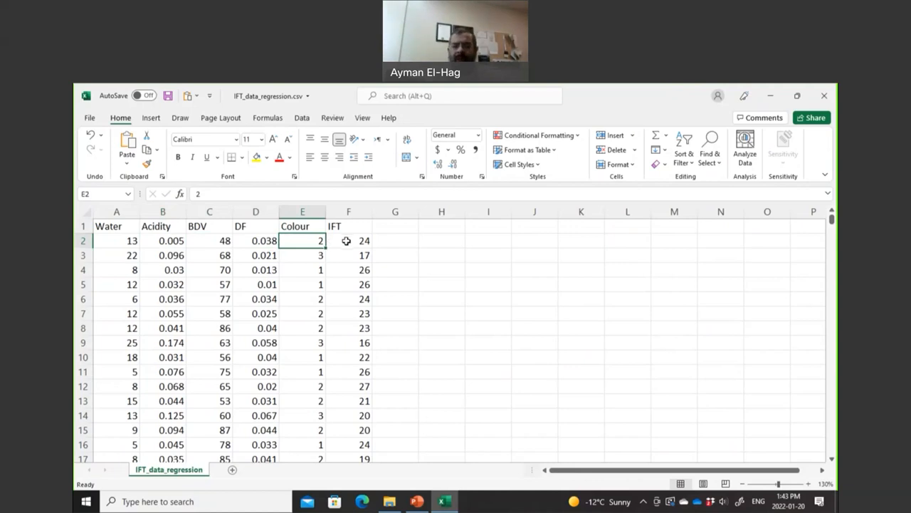
click(348, 240)
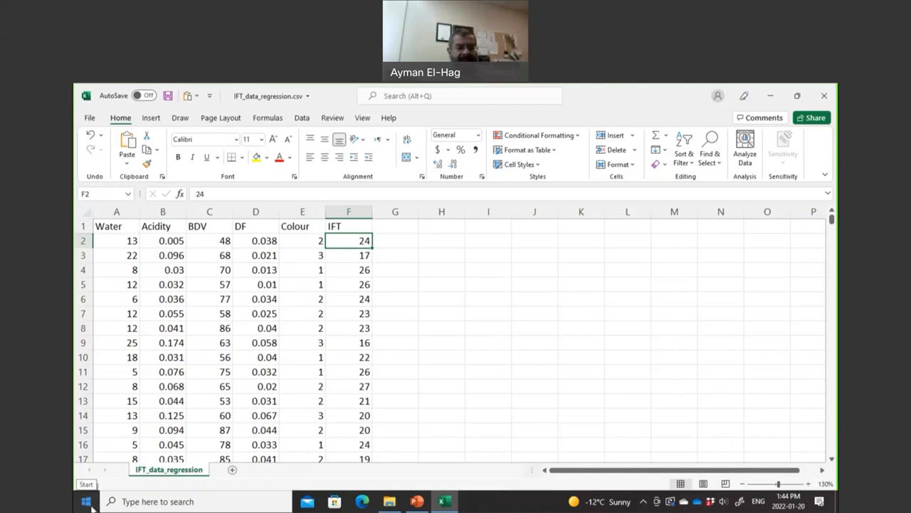
Launch Weka 3.8 from the Weka 3.8.2 folder in the Start menu.
click(86, 501)
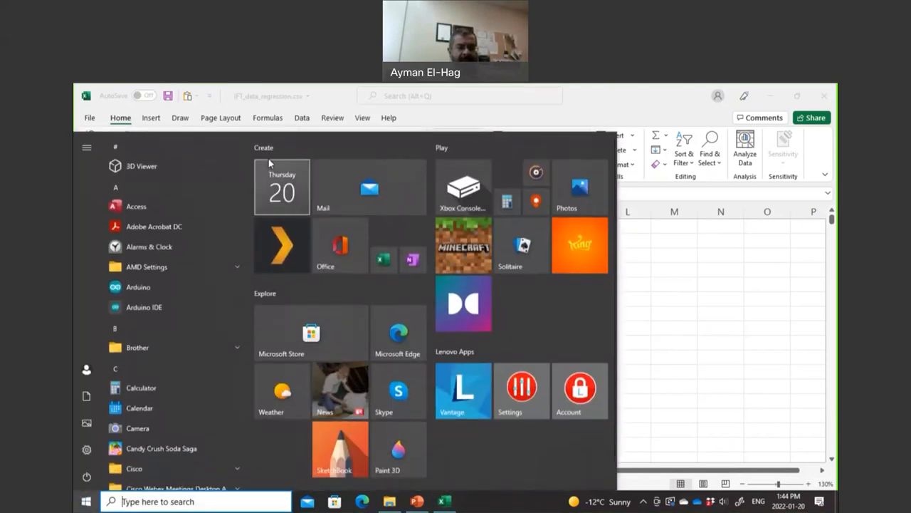
scroll(down, 3)
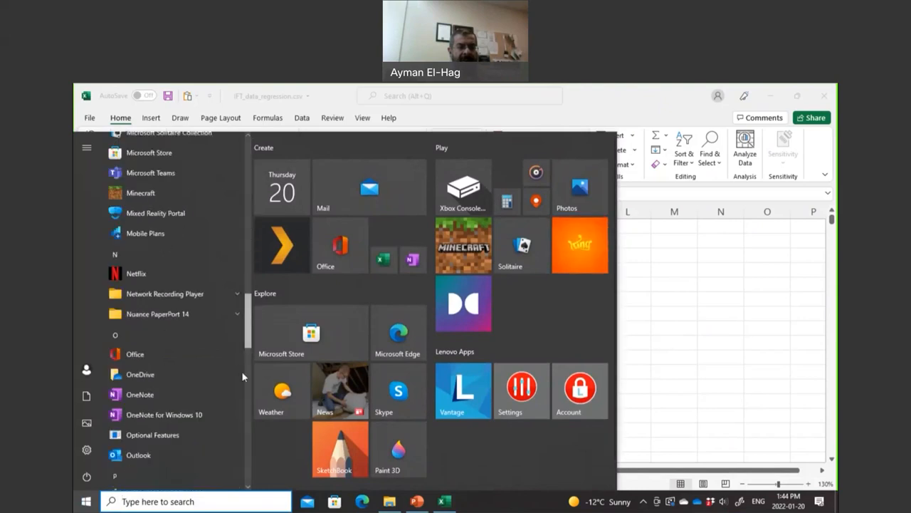
scroll(down, 3)
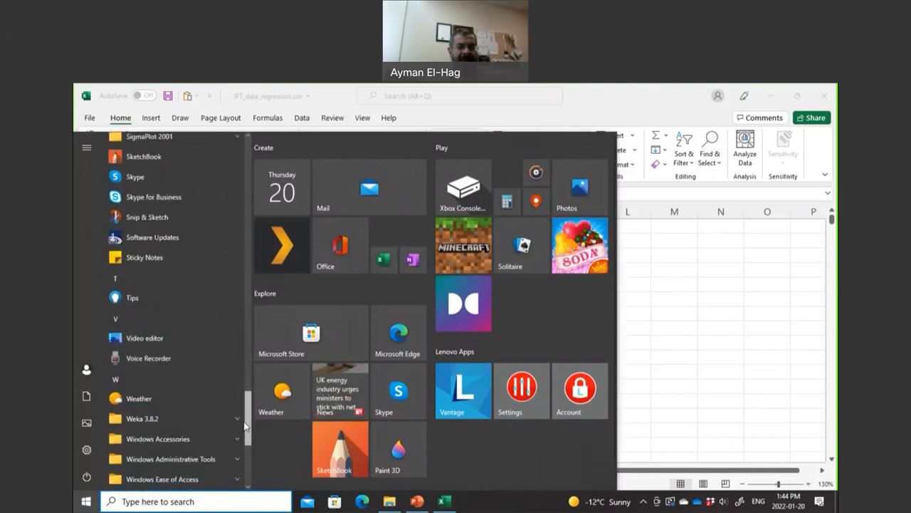
scroll(down, 3)
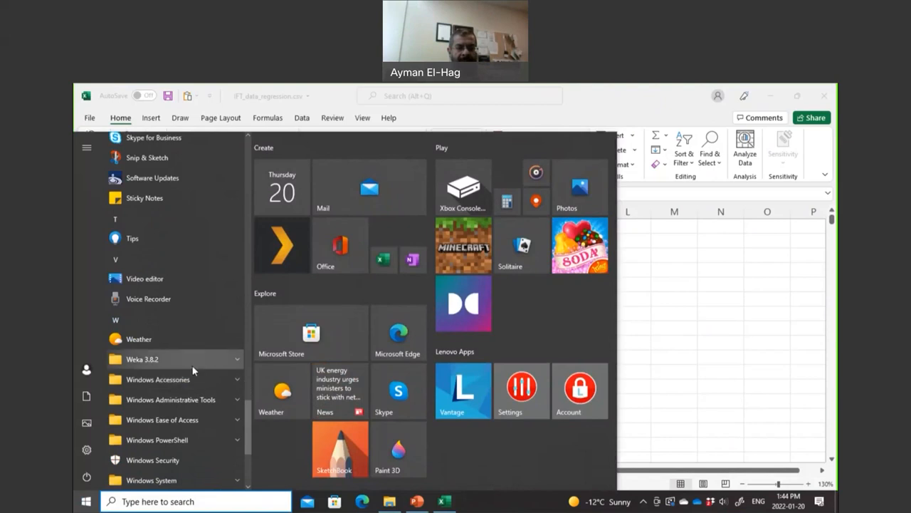
click(141, 359)
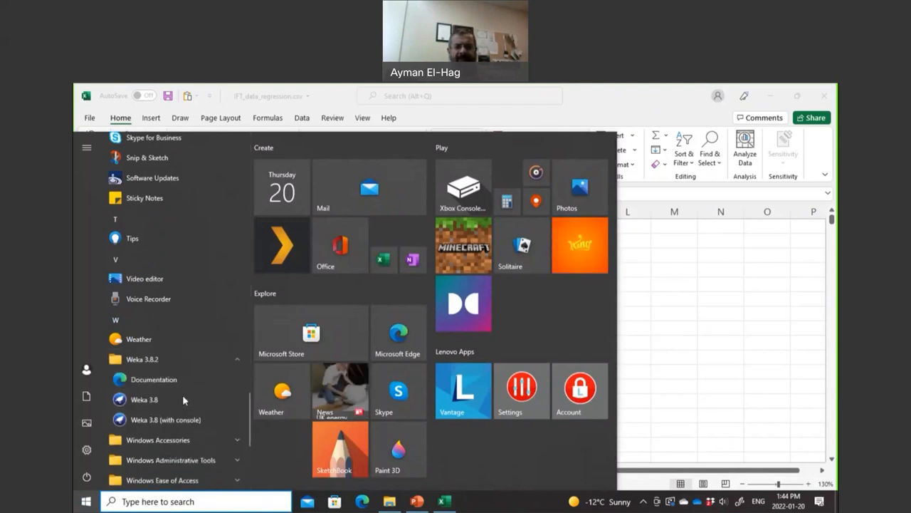
click(144, 399)
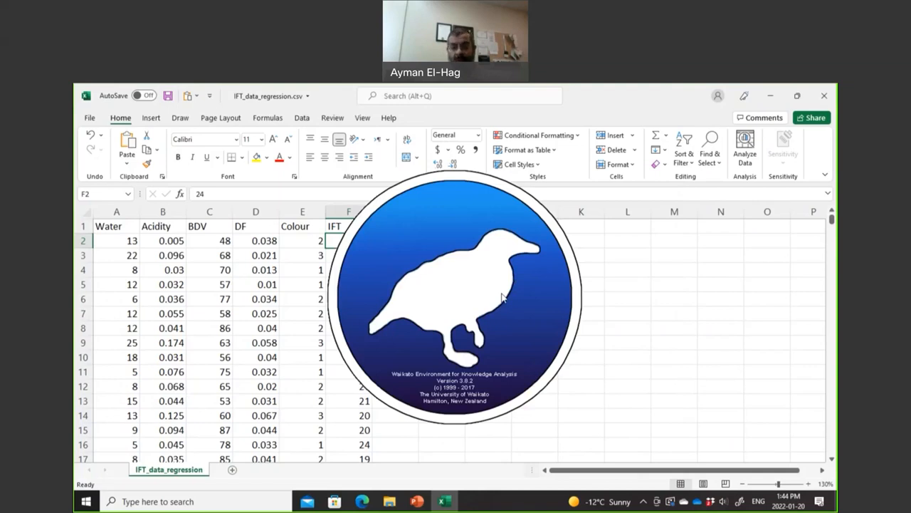
mouse_move(517, 306)
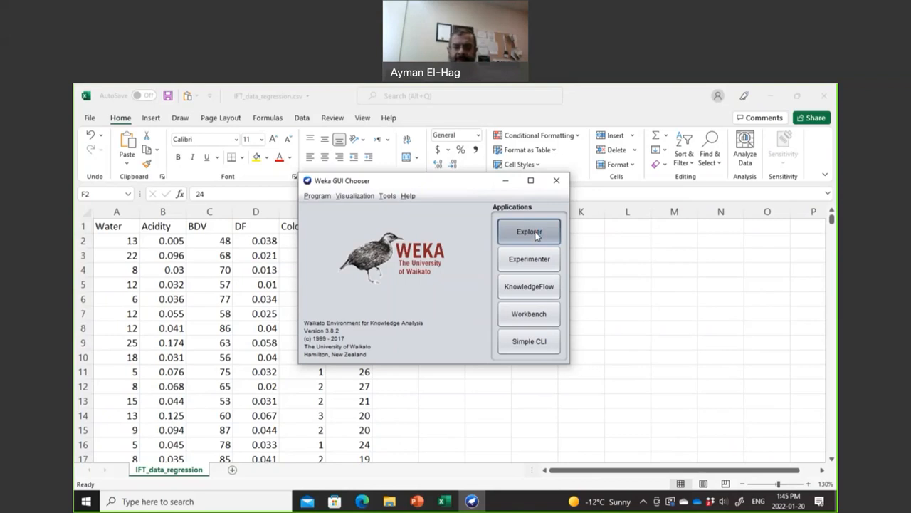
Open the Weka Explorer from the GUI Chooser.
click(529, 231)
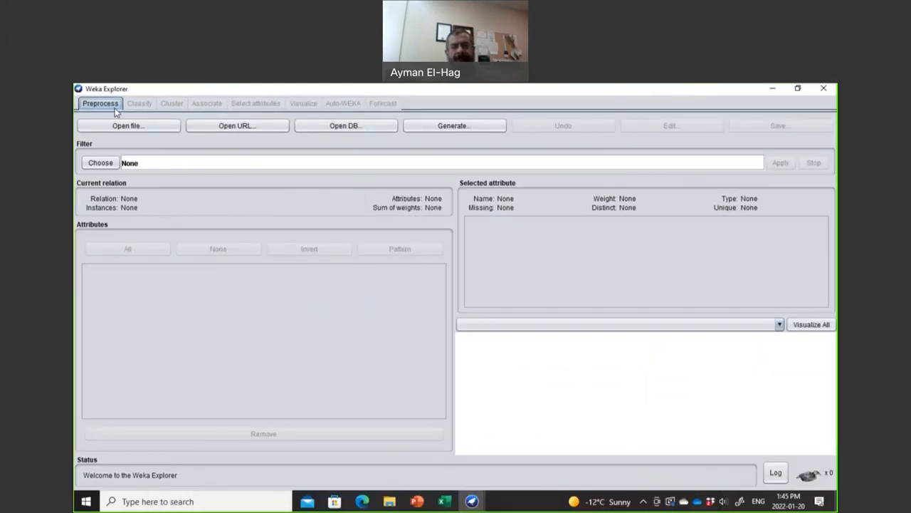
mouse_move(171, 104)
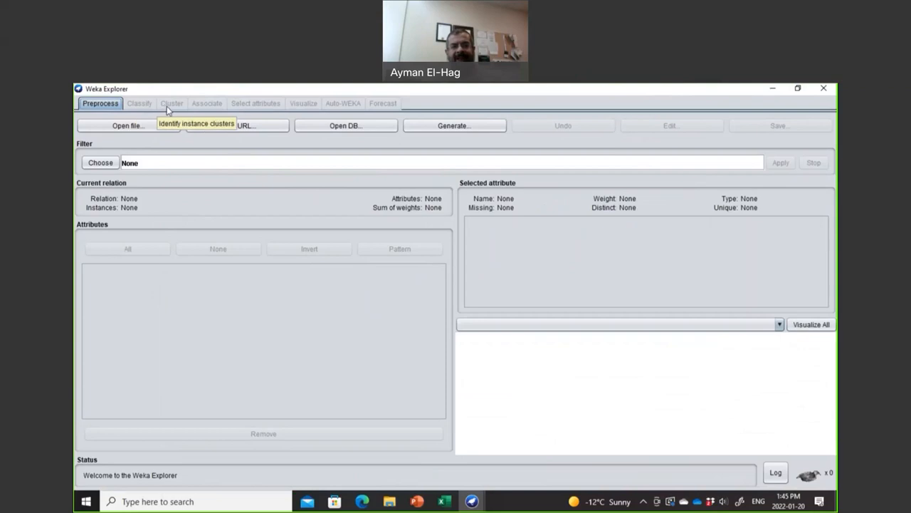
mouse_move(256, 103)
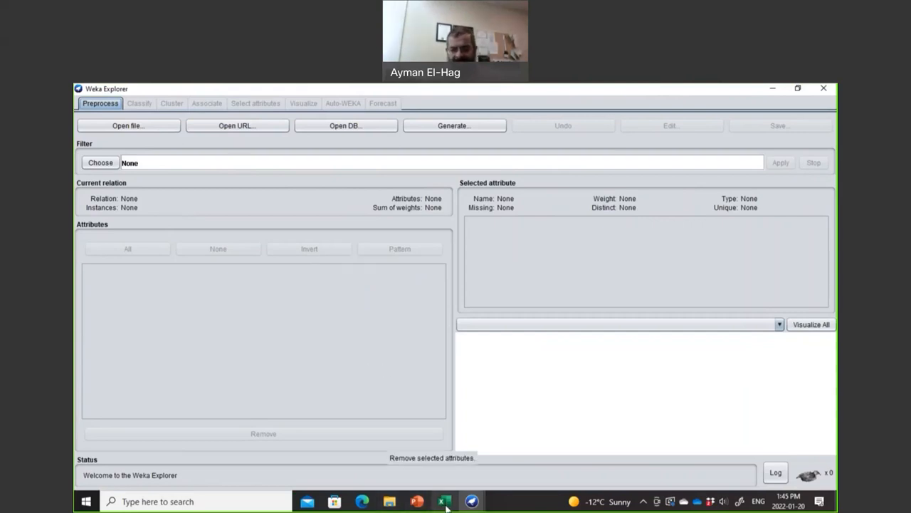
click(445, 501)
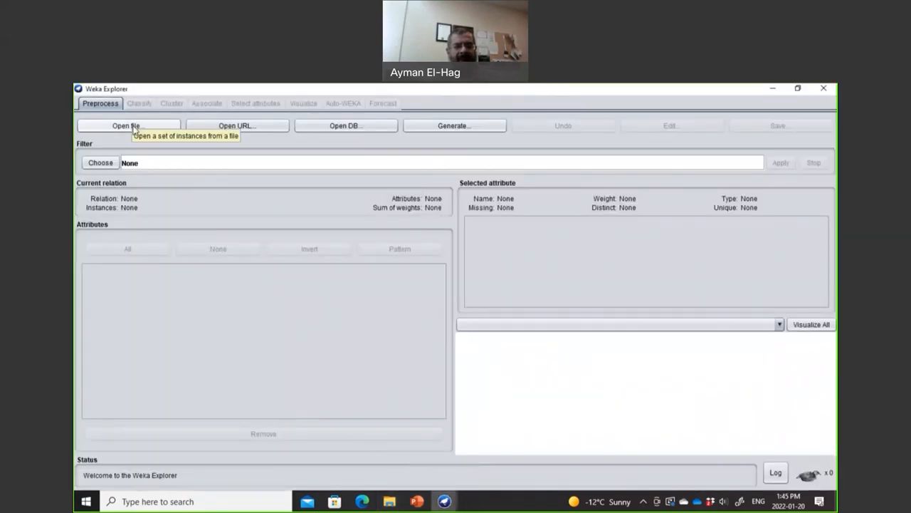
Load IFT_data_regression.csv from the Youtube project folder, filtering for CSV files.
click(127, 125)
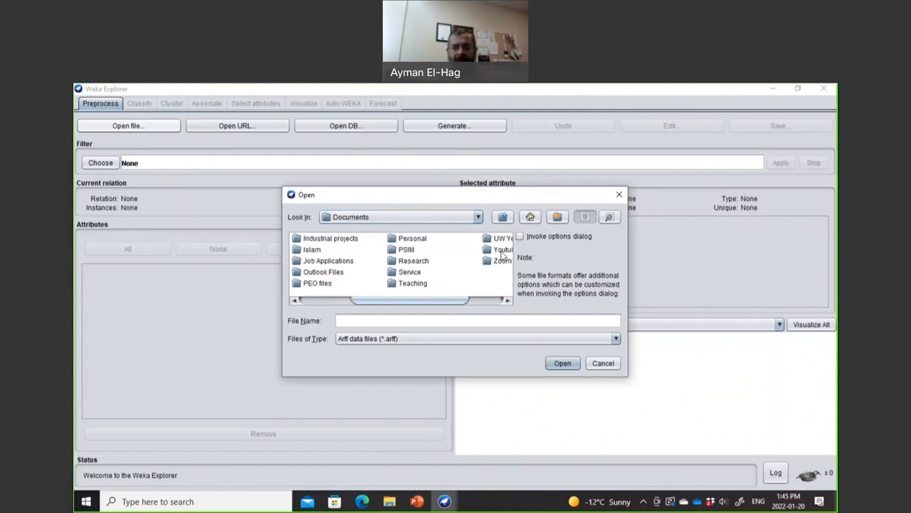
double_click(502, 249)
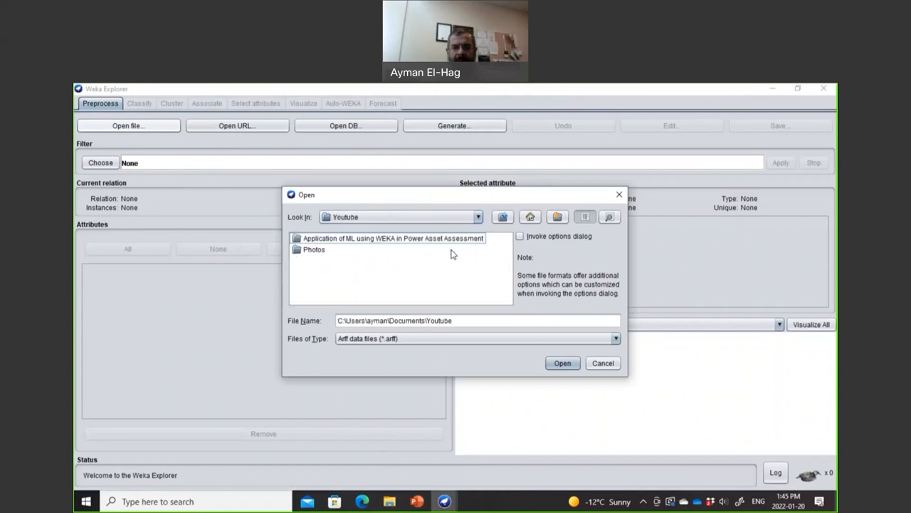
double_click(394, 238)
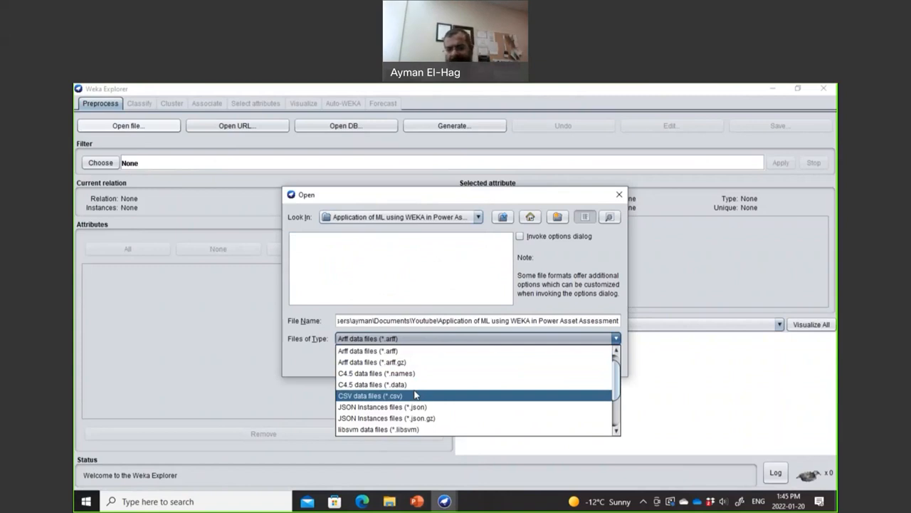
click(369, 395)
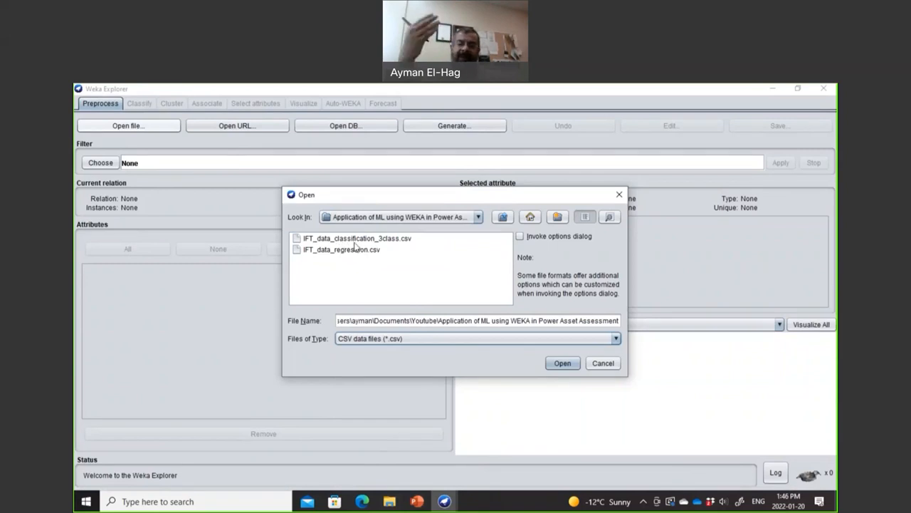
click(341, 249)
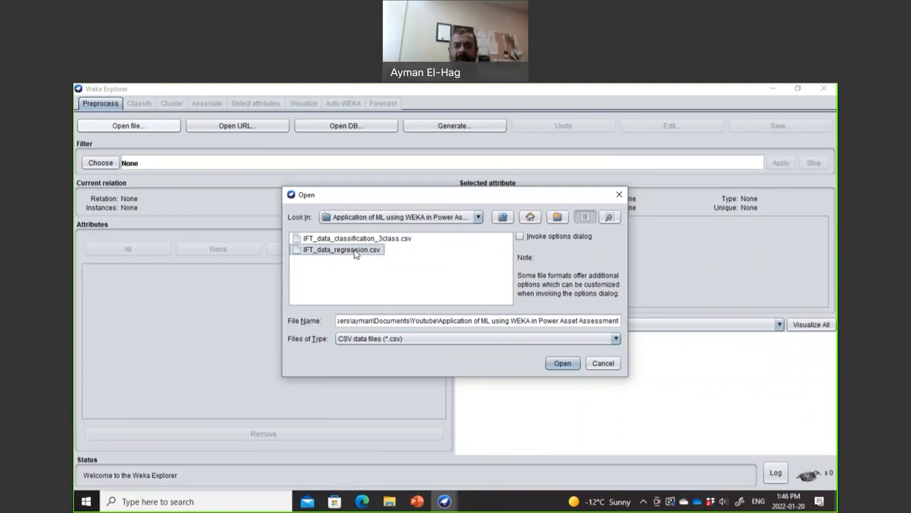
click(562, 363)
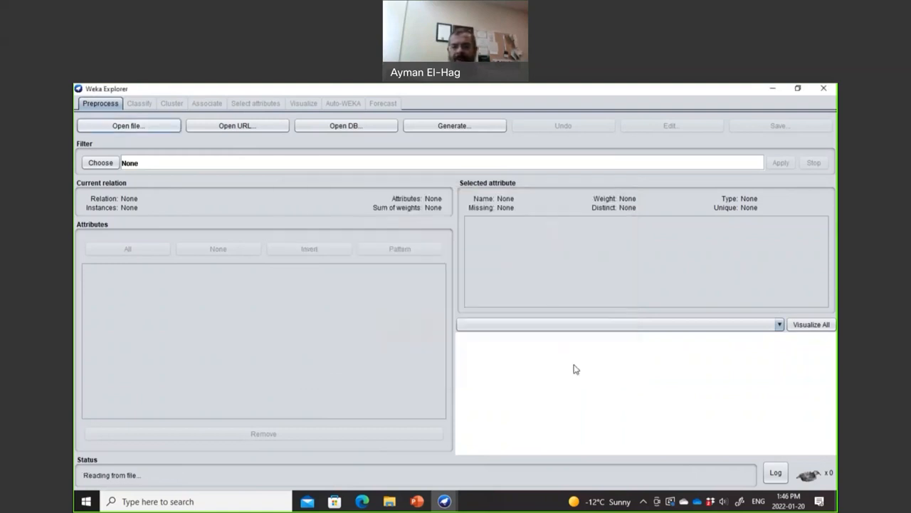
click(128, 125)
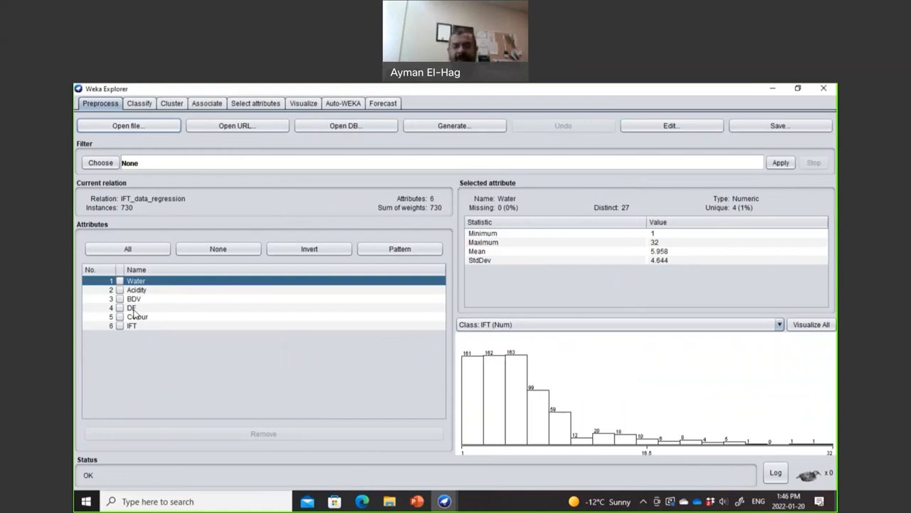
mouse_move(136, 329)
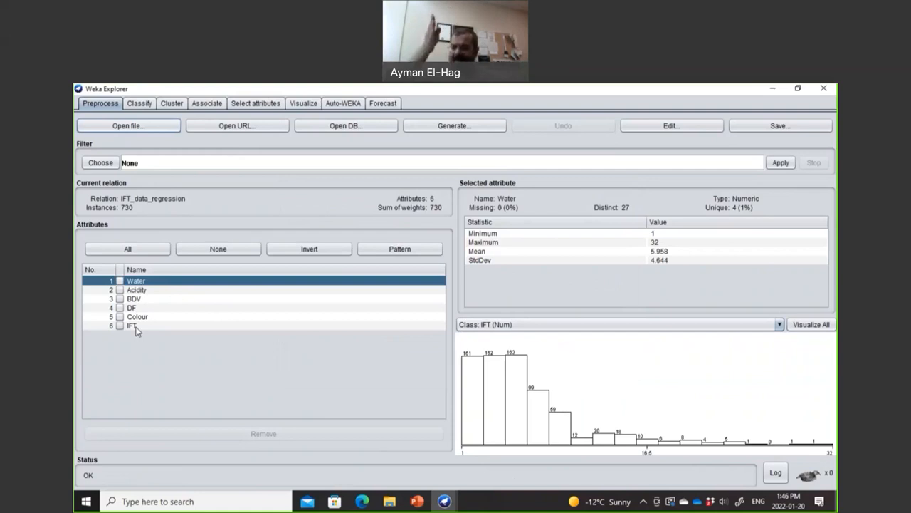
mouse_move(235, 318)
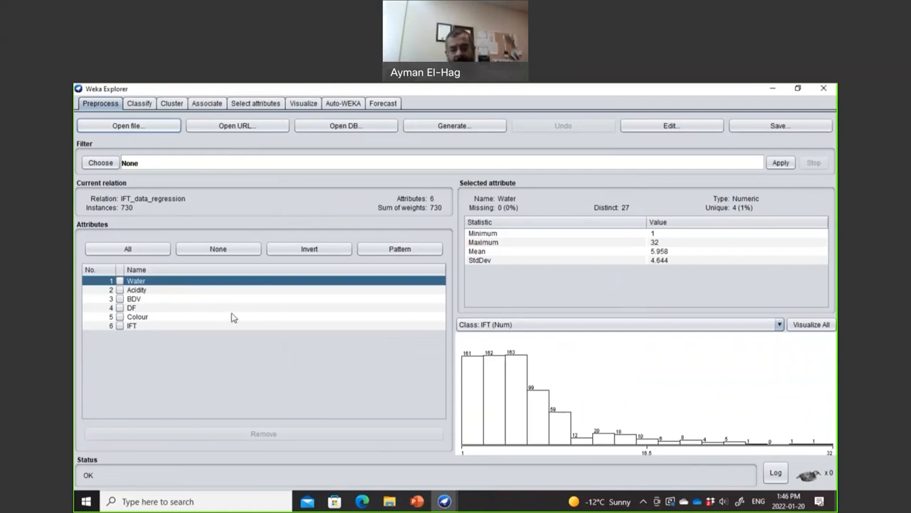
mouse_move(584, 274)
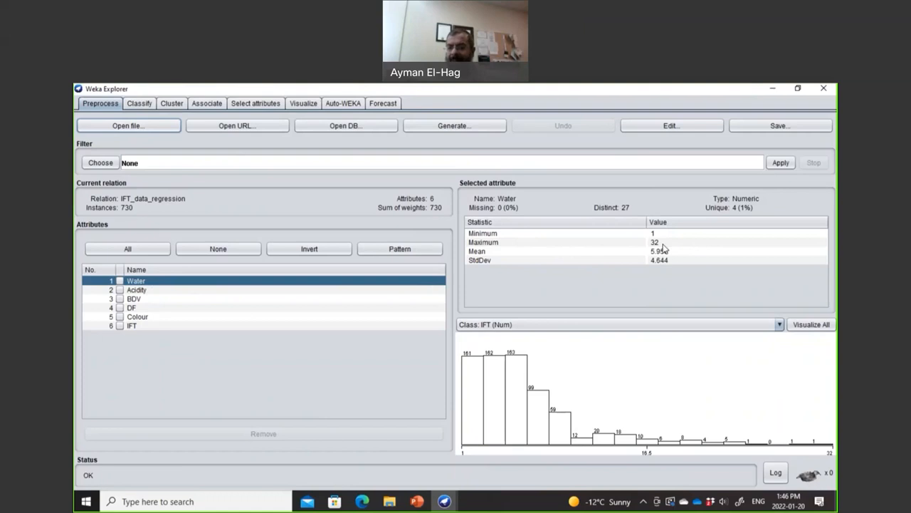
mouse_move(665, 265)
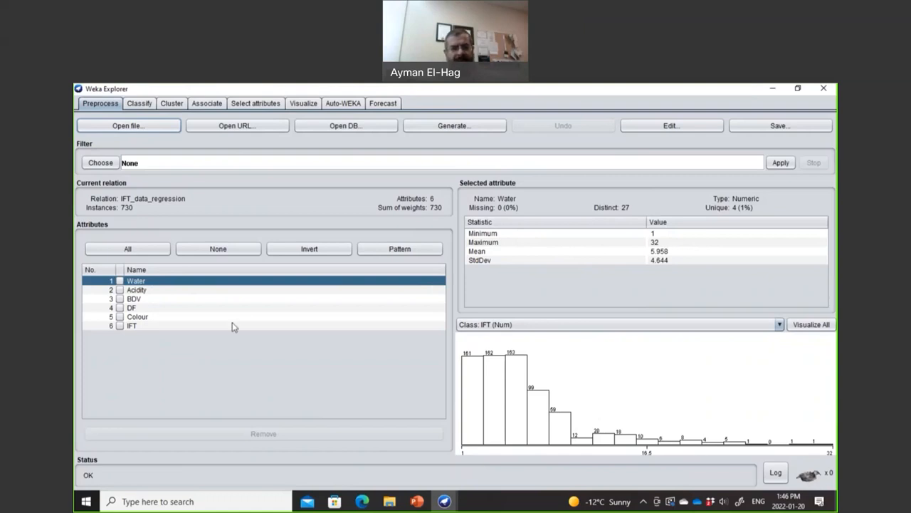
Inspect Acidity, BDV and DF statistics, ending on IFT's summary (13 to 43).
click(136, 290)
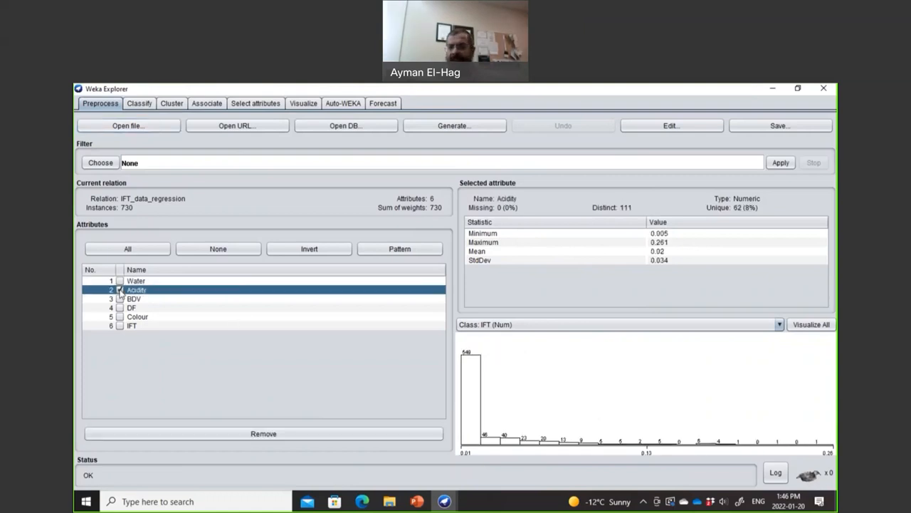
click(134, 298)
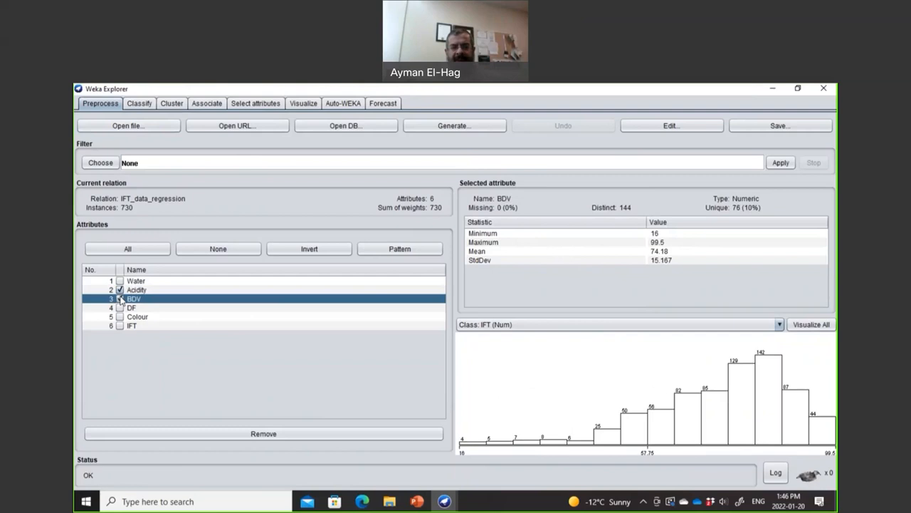
click(136, 289)
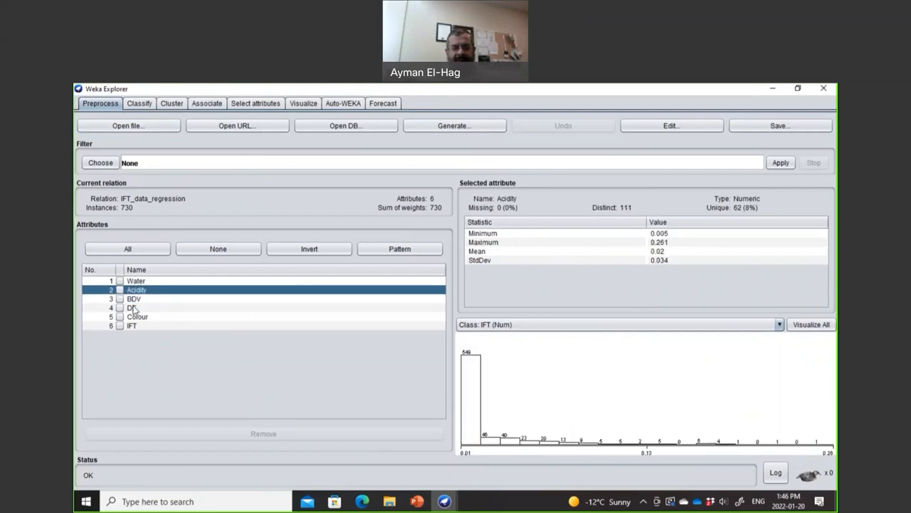
click(132, 306)
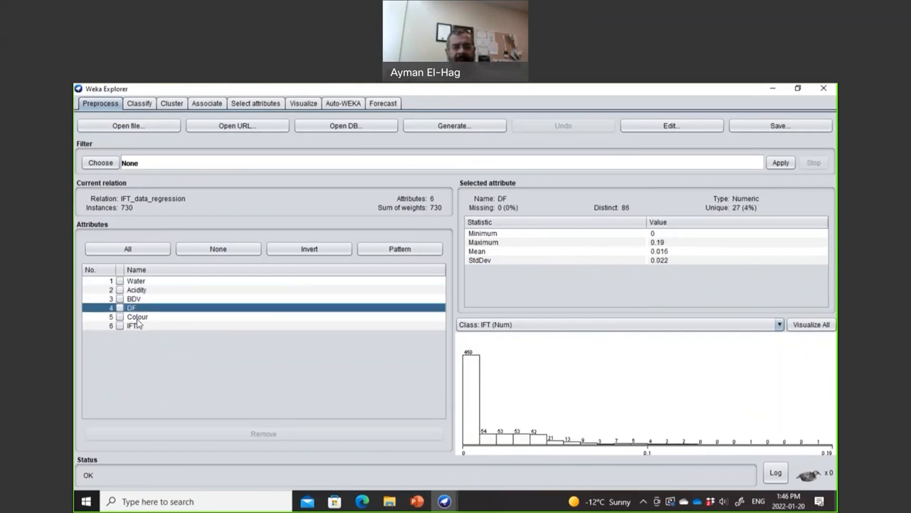
click(132, 325)
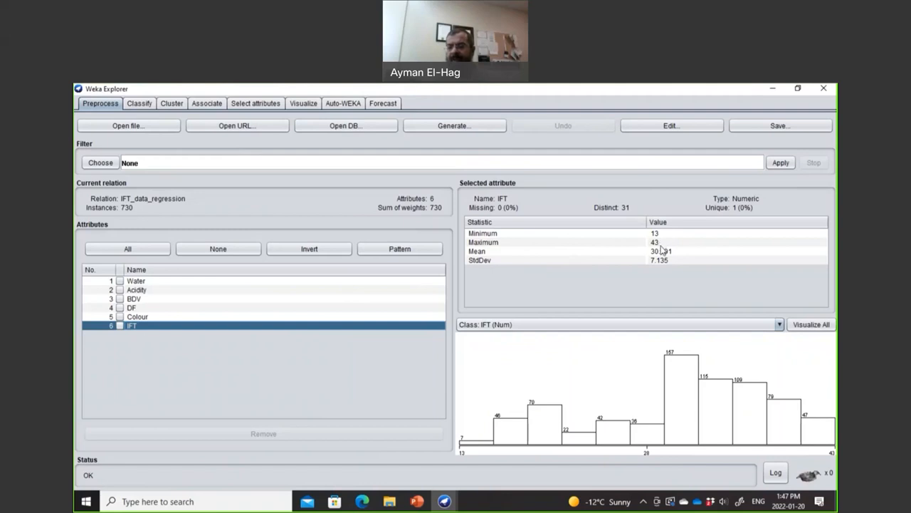
mouse_move(673, 256)
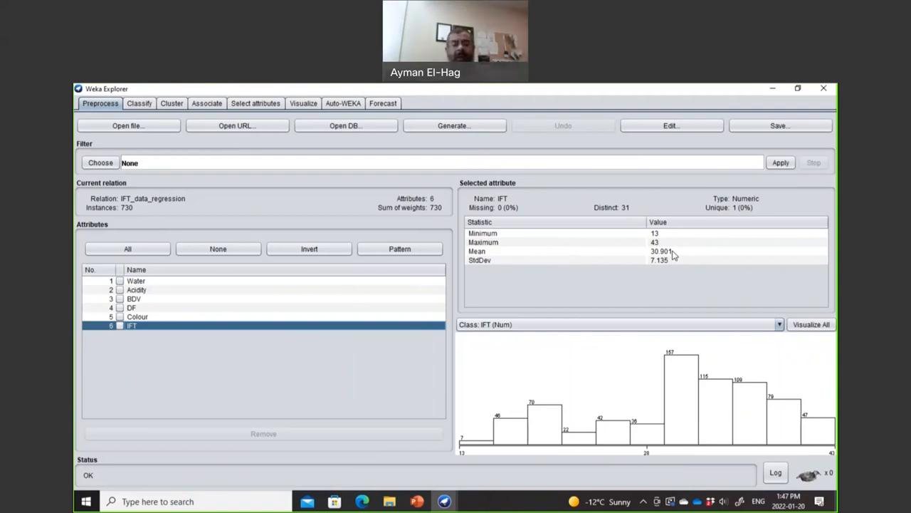
mouse_move(608, 316)
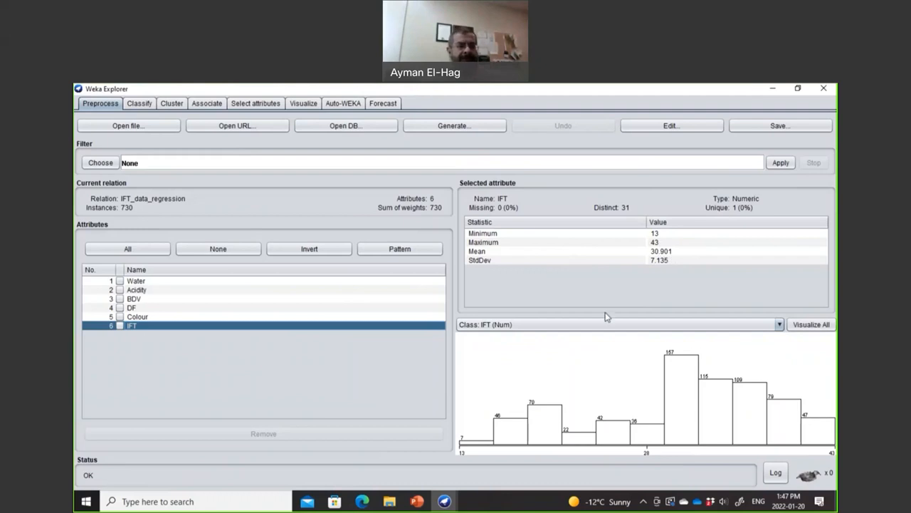
mouse_move(242, 145)
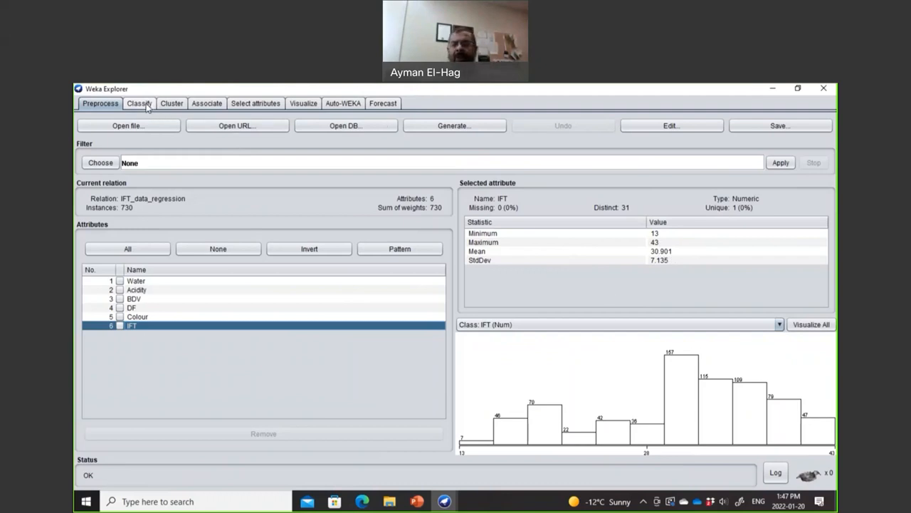
Switch to the Classify tab with 10-fold cross-validation and IFT as target.
click(140, 103)
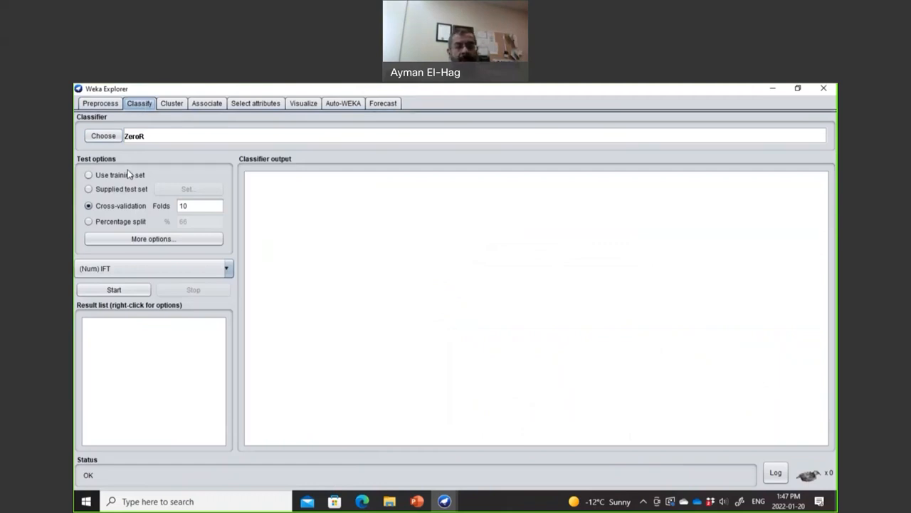
mouse_move(120, 216)
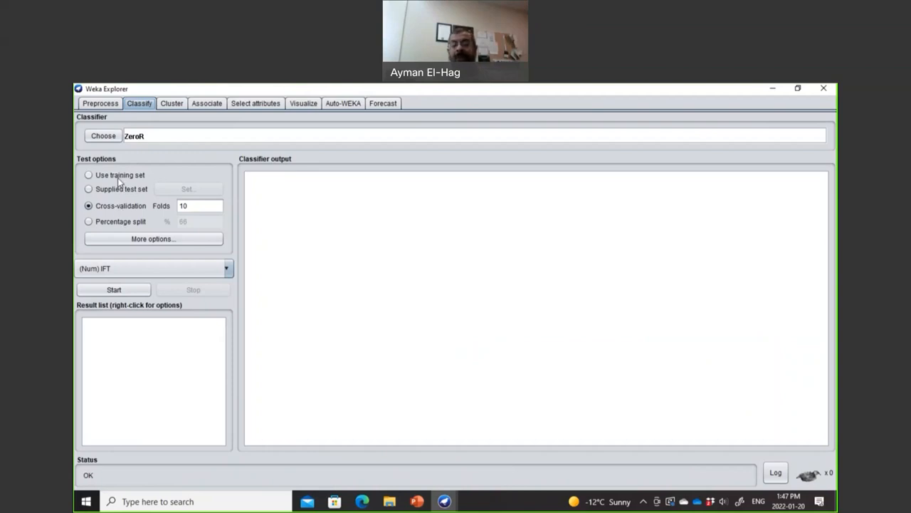
mouse_move(120, 174)
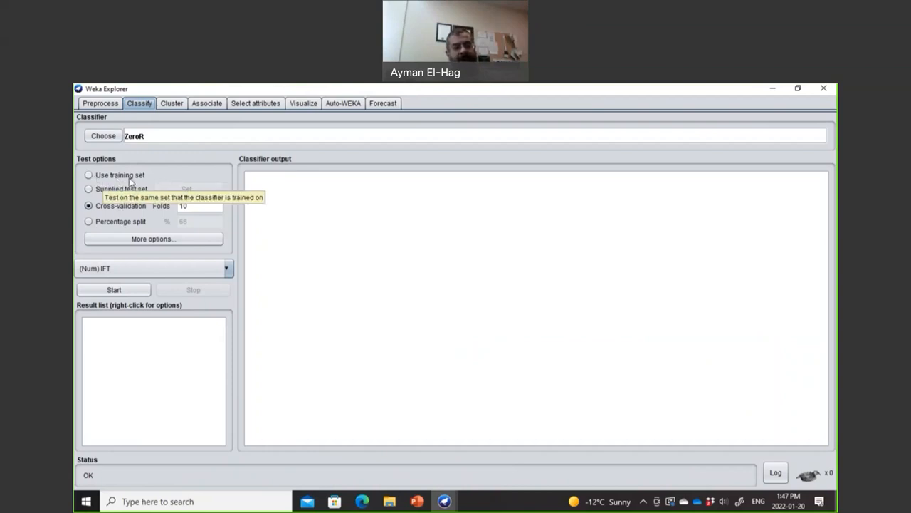
mouse_move(233, 299)
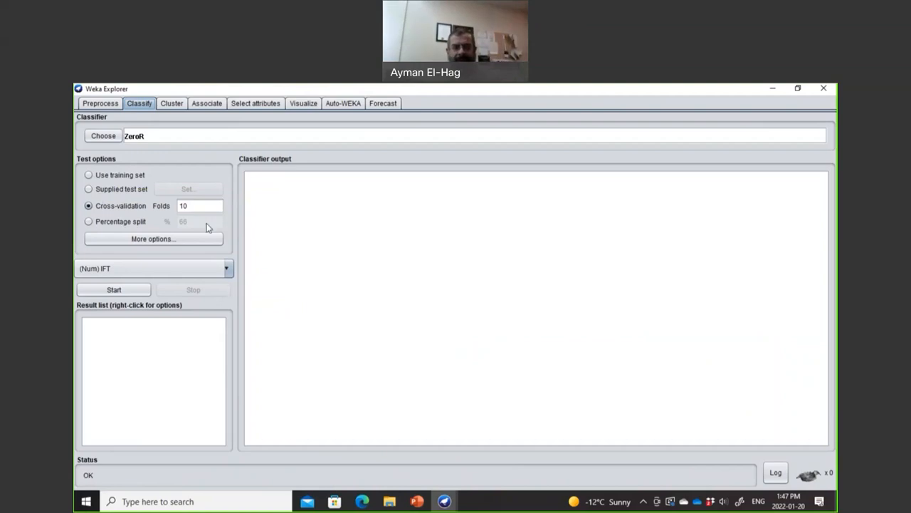
mouse_move(121, 169)
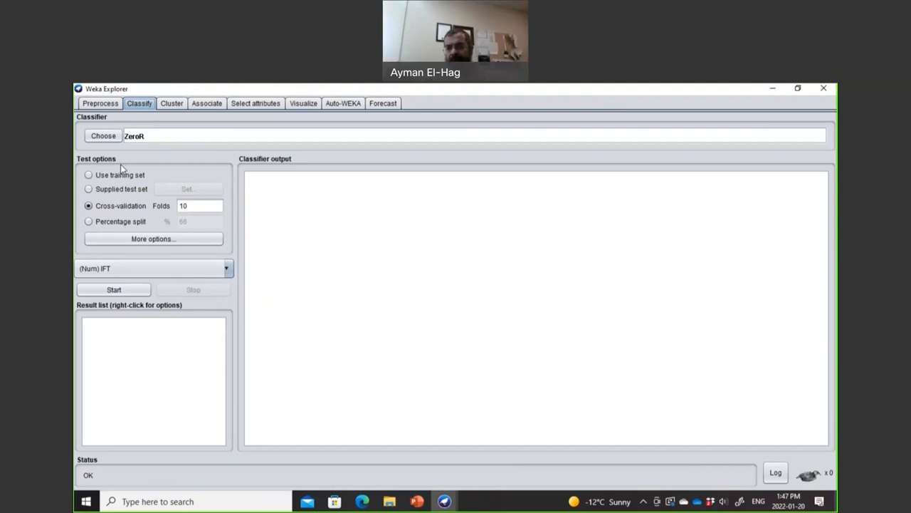
mouse_move(121, 201)
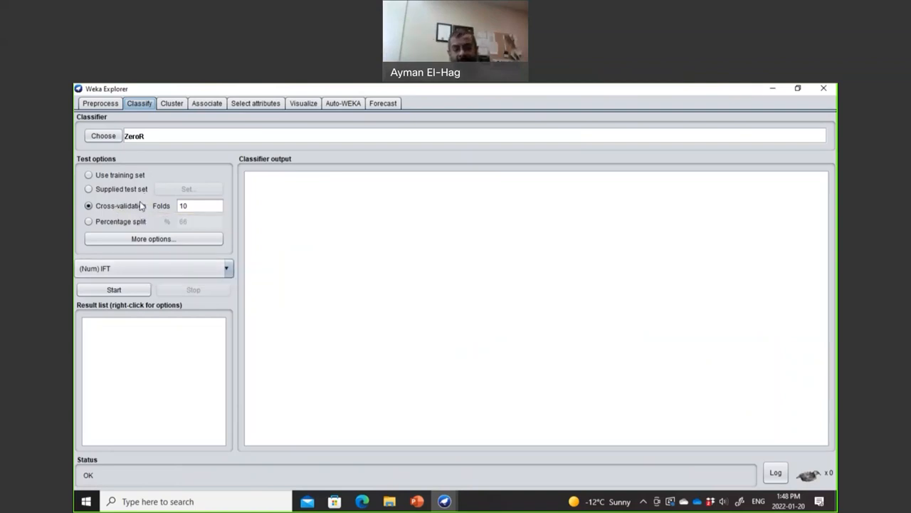
mouse_move(108, 216)
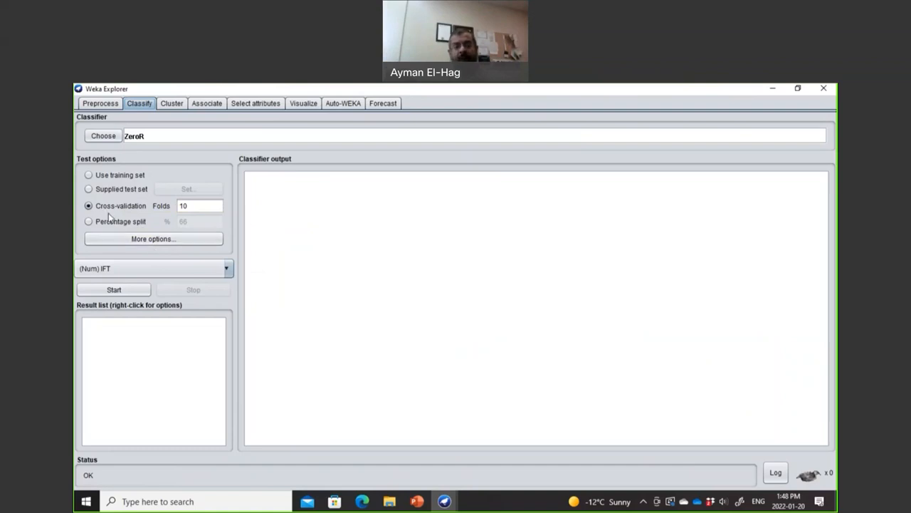
mouse_move(249, 244)
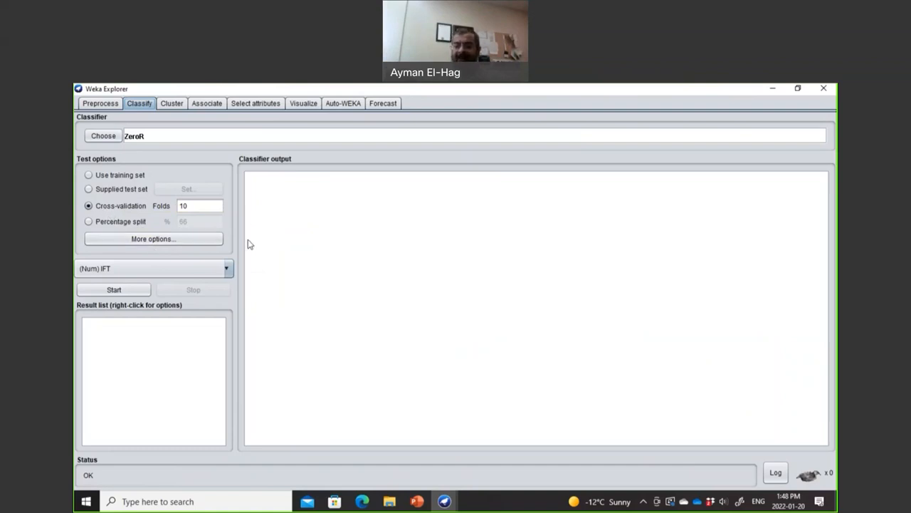
mouse_move(189, 236)
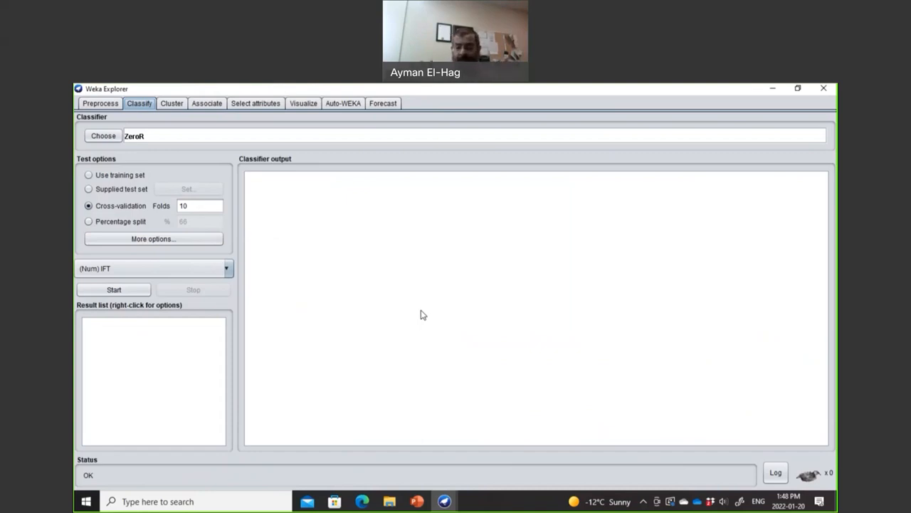
mouse_move(371, 354)
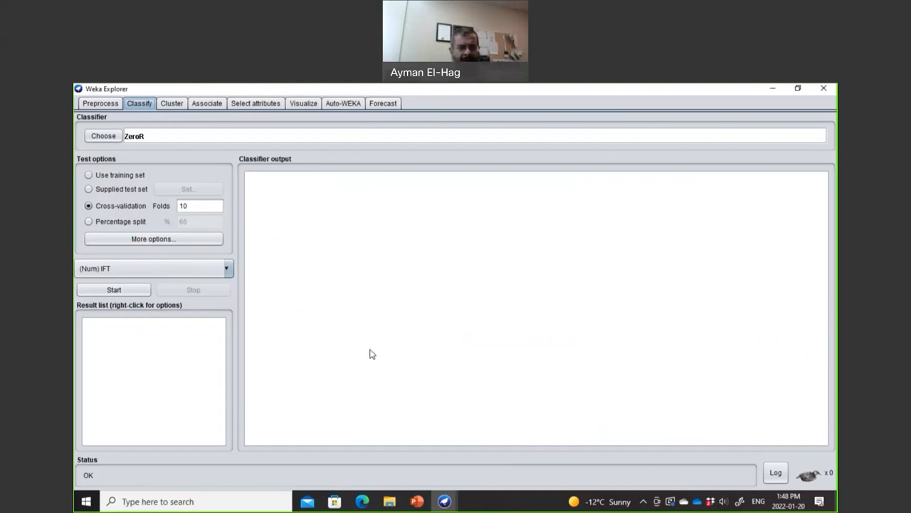
mouse_move(107, 209)
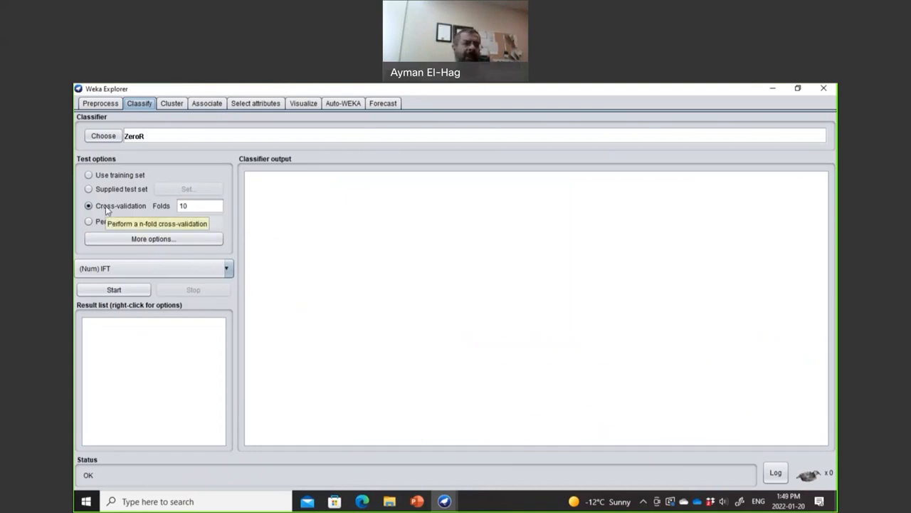
mouse_move(106, 117)
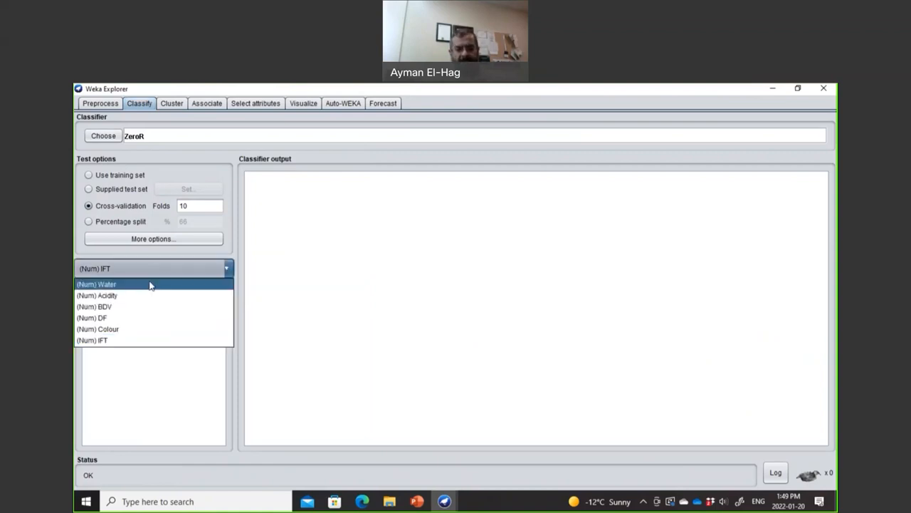
mouse_move(130, 289)
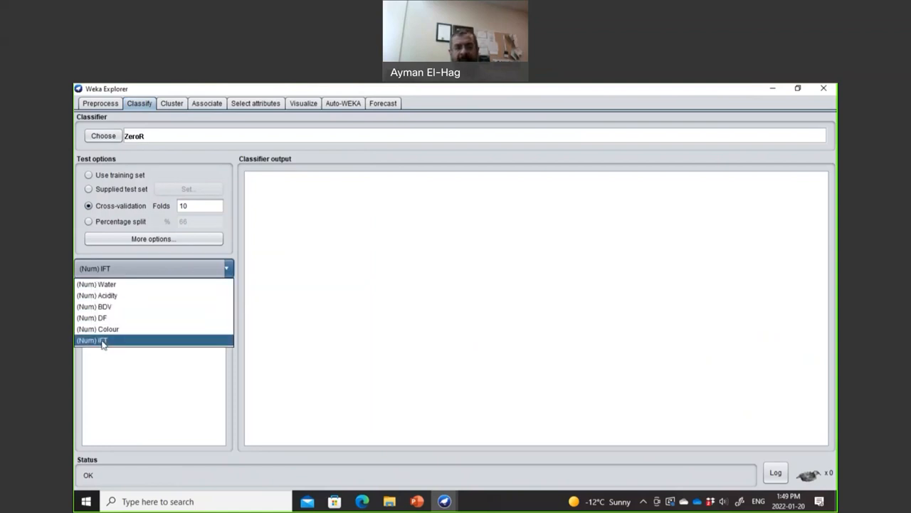
Keep (Num) IFT selected as the class attribute in the target dropdown.
click(102, 340)
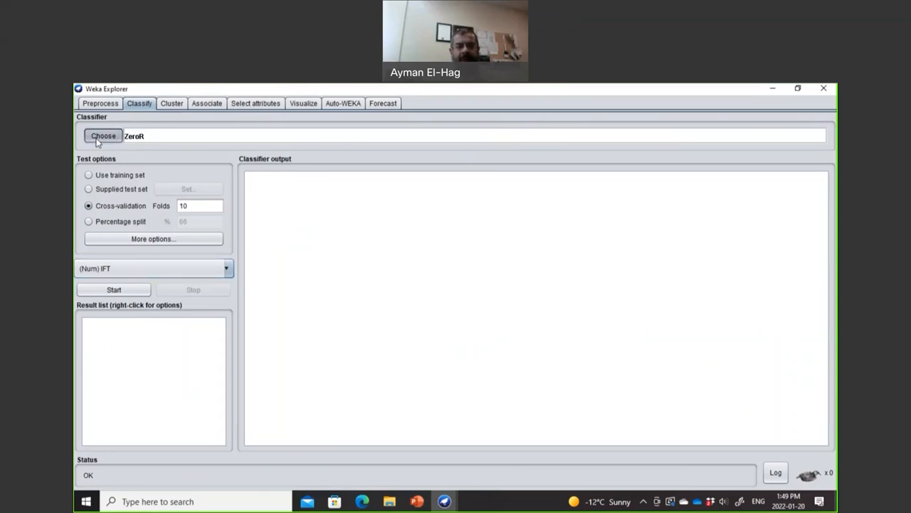
Open the classifier chooser, collapse rules and expand functions to reveal MultilayerPerceptron.
click(103, 136)
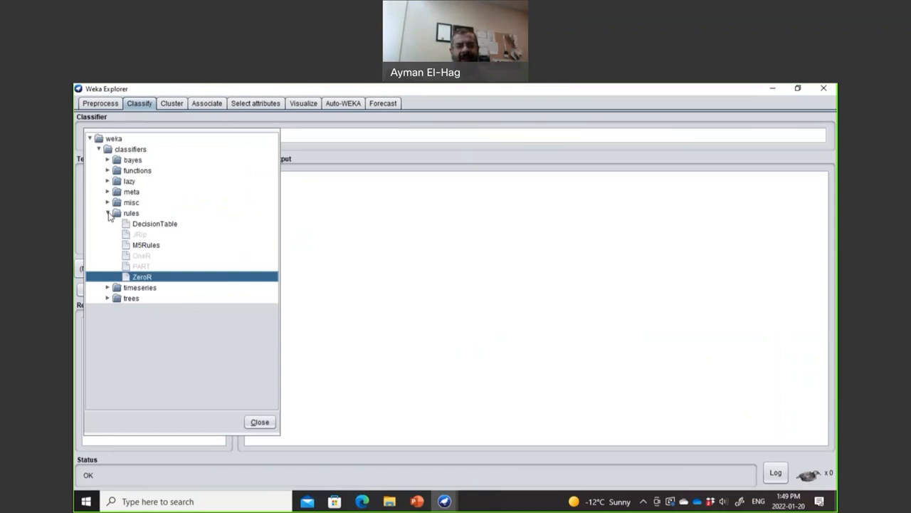
click(108, 213)
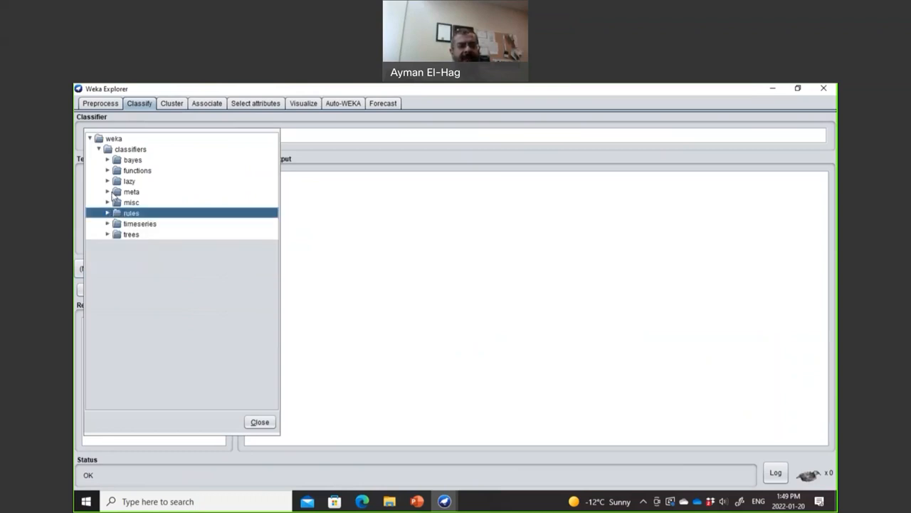
click(107, 171)
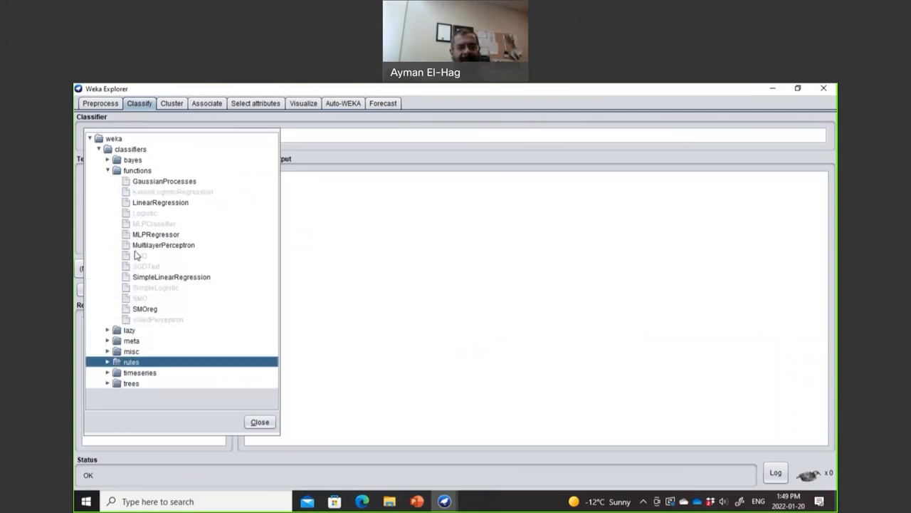
mouse_move(156, 250)
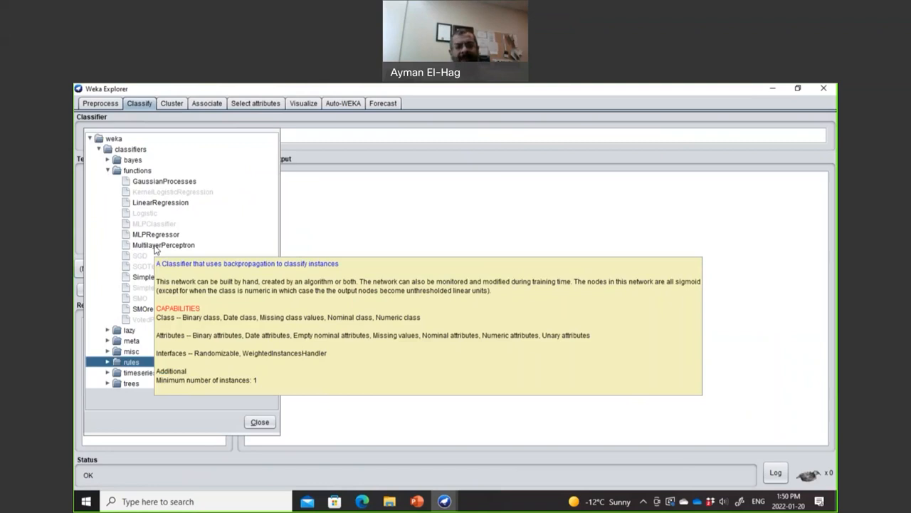
mouse_move(81, 229)
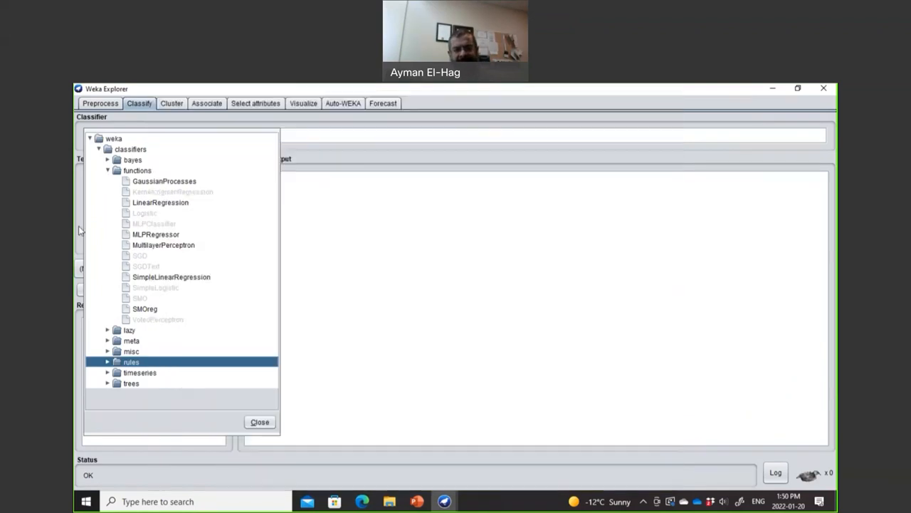
mouse_move(104, 240)
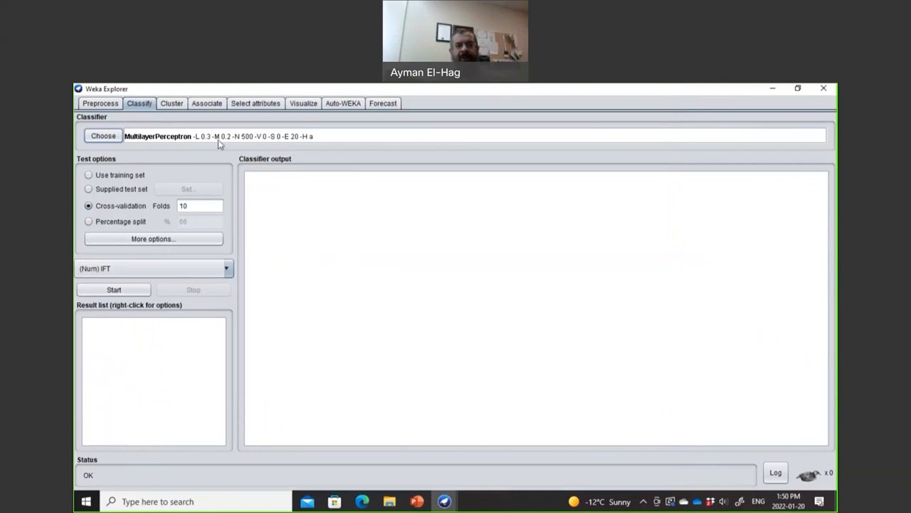
mouse_move(223, 146)
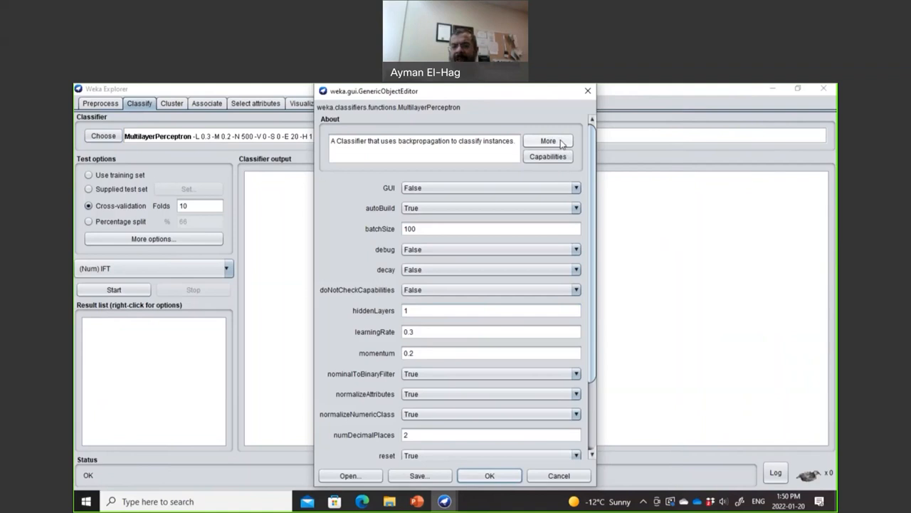
Read the full MultilayerPerceptron description in the Information window.
click(548, 141)
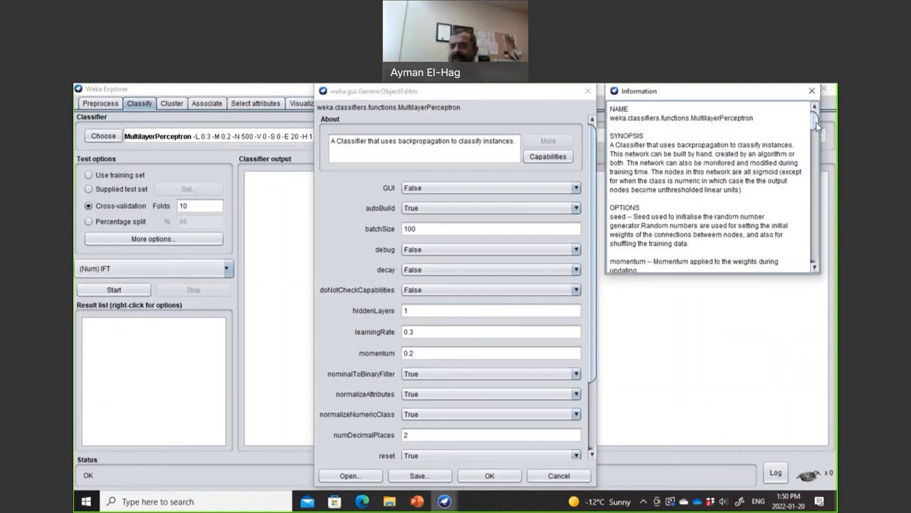
scroll(down, 3)
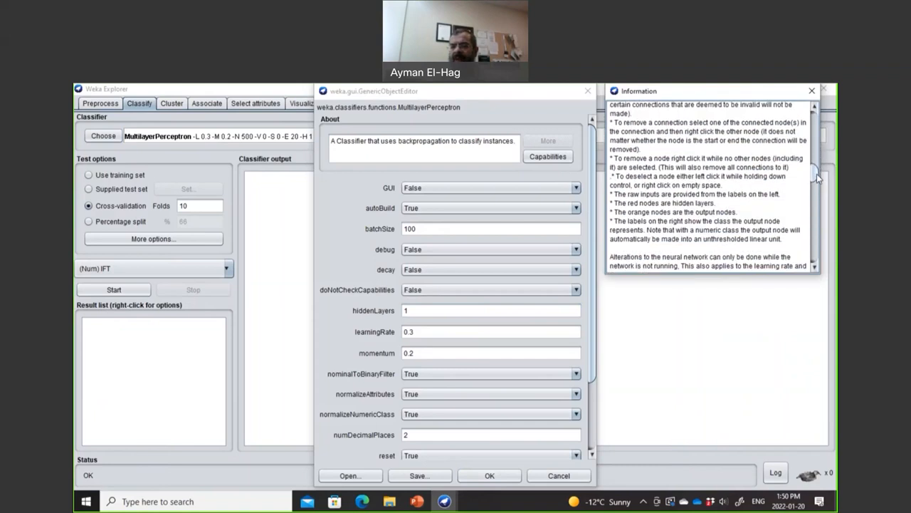
scroll(down, 3)
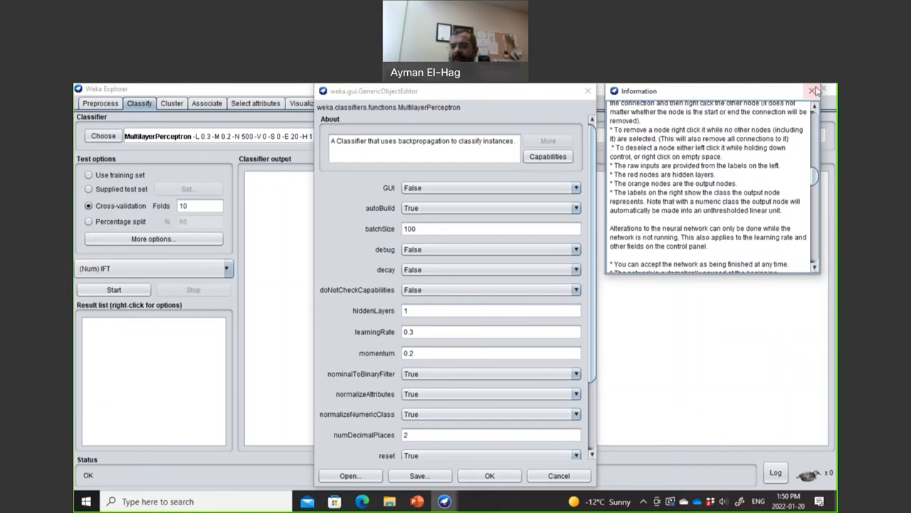
Check its supported data types, then close the editor keeping defaults (-H 1).
click(547, 156)
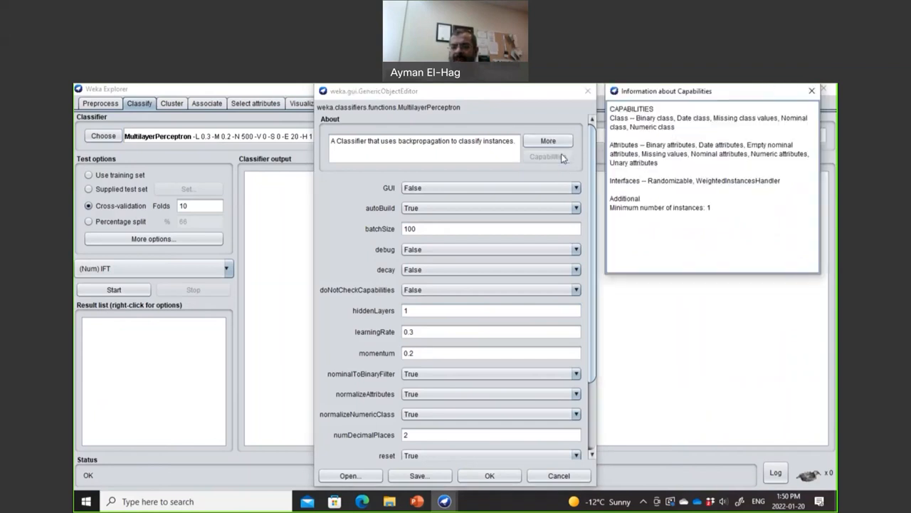
mouse_move(675, 178)
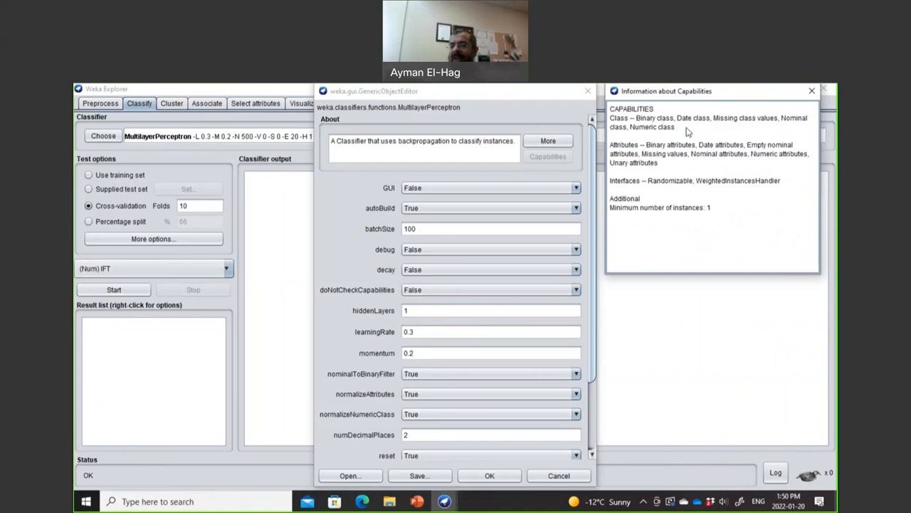
mouse_move(814, 99)
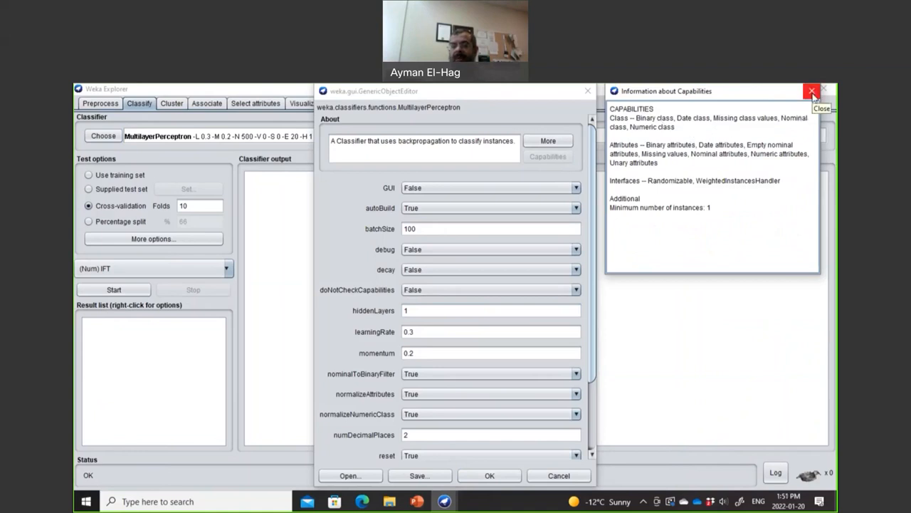
click(811, 91)
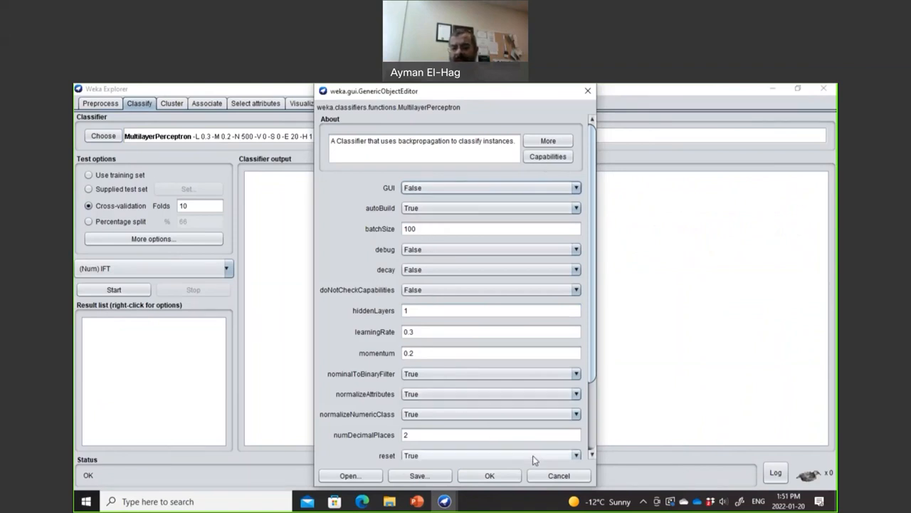
click(489, 475)
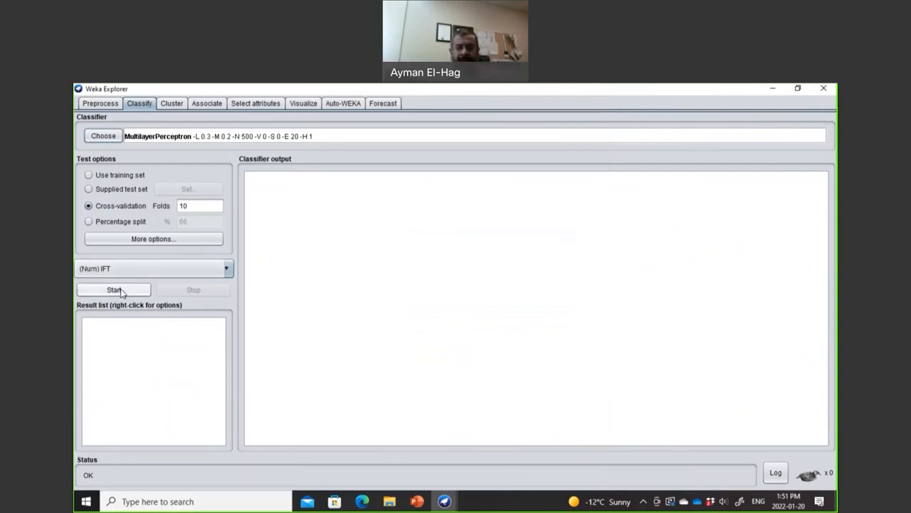
Run 10-fold cross-validation on IFT: correlation 0.8588, MAE 2.9794, RMSE 3.8098.
click(113, 289)
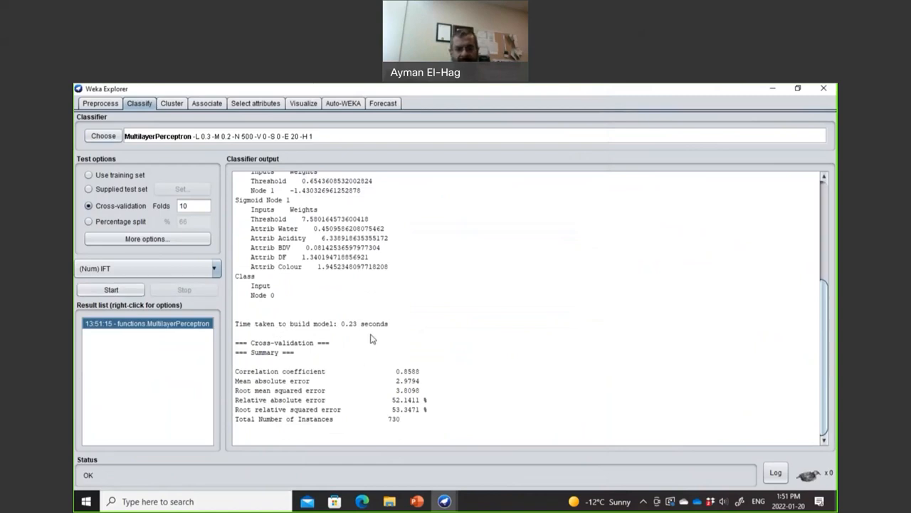
mouse_move(411, 381)
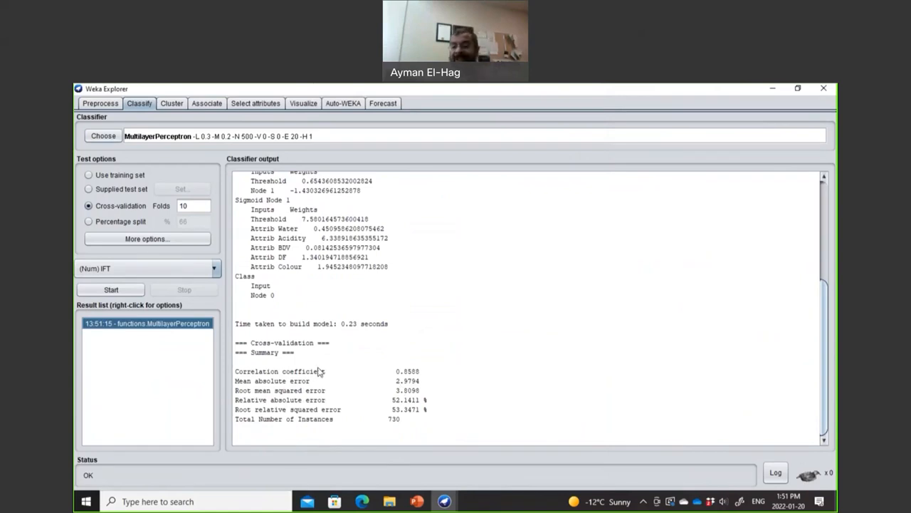
mouse_move(308, 378)
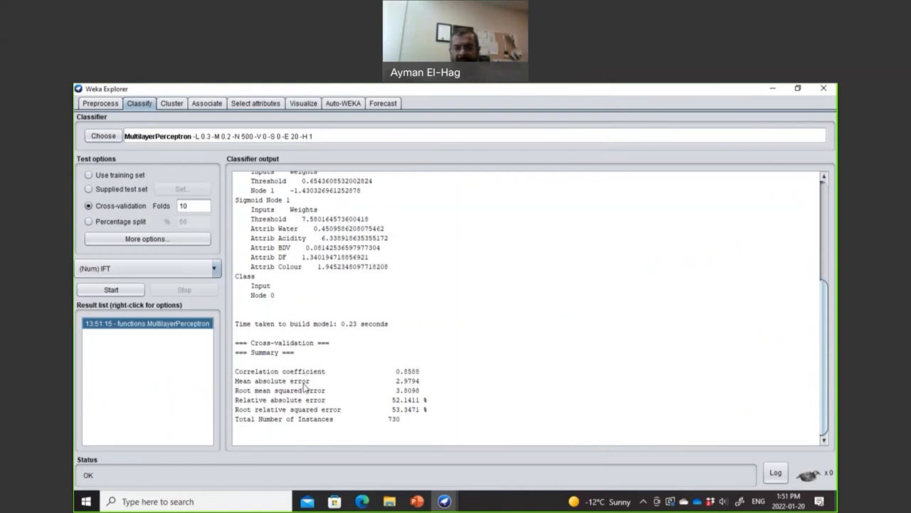
mouse_move(305, 399)
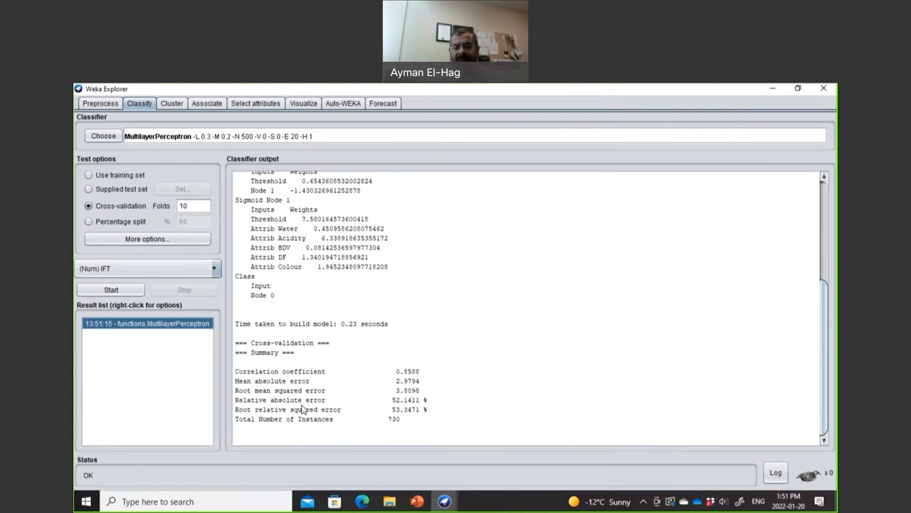
mouse_move(311, 421)
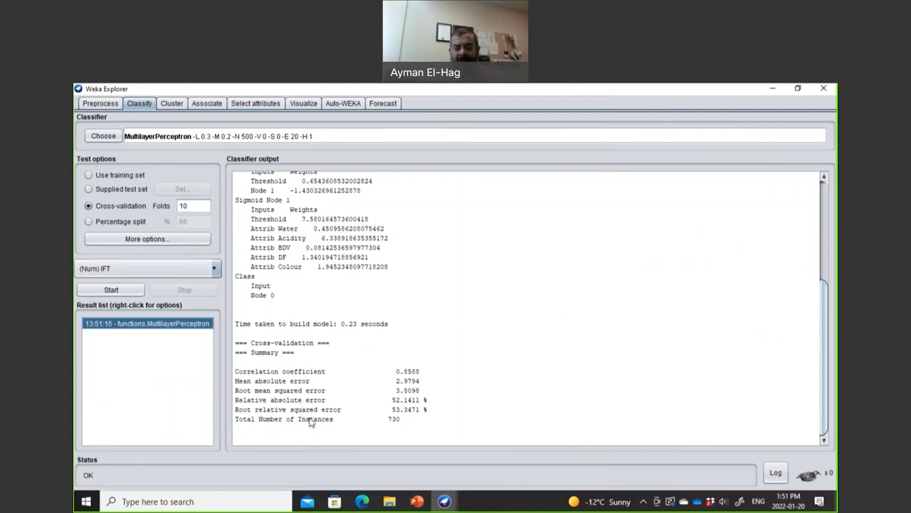
mouse_move(433, 394)
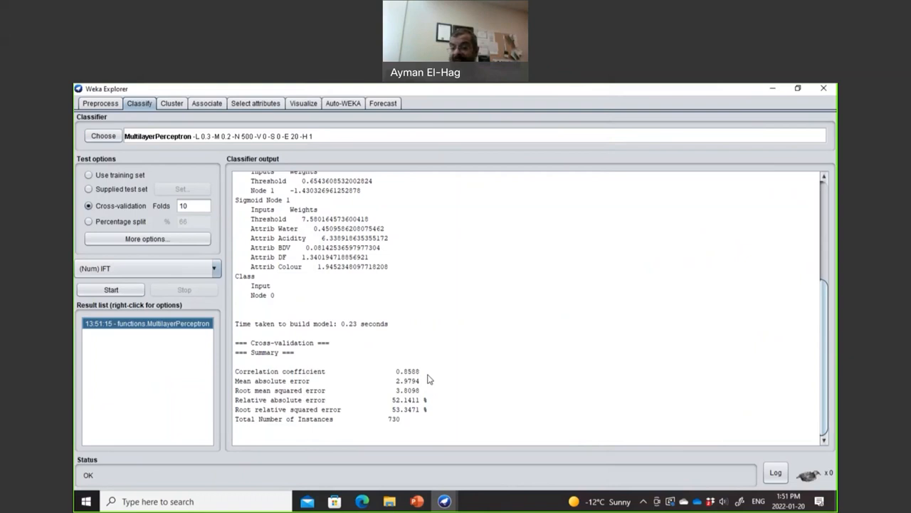
mouse_move(440, 416)
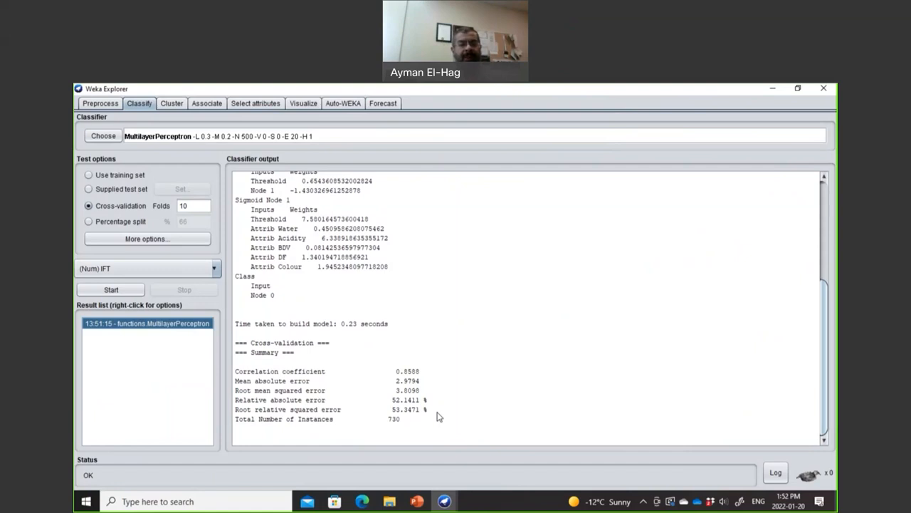
mouse_move(424, 420)
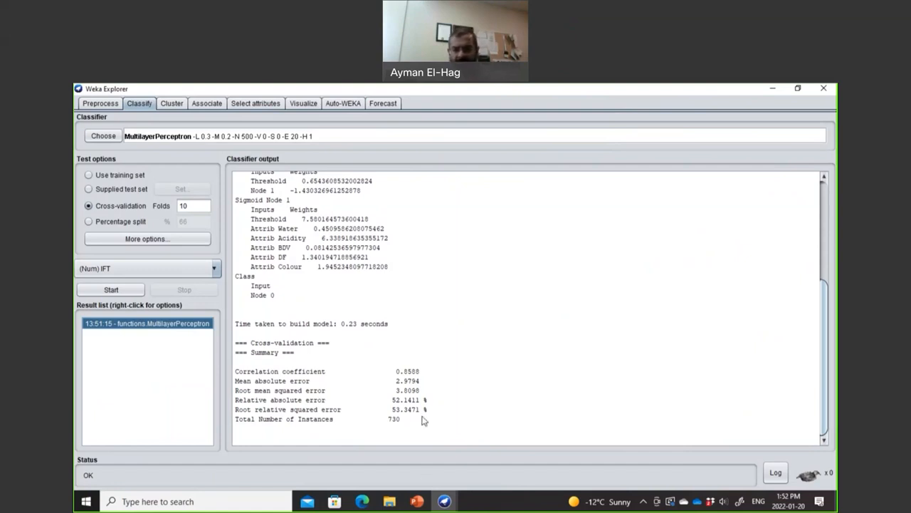
mouse_move(413, 377)
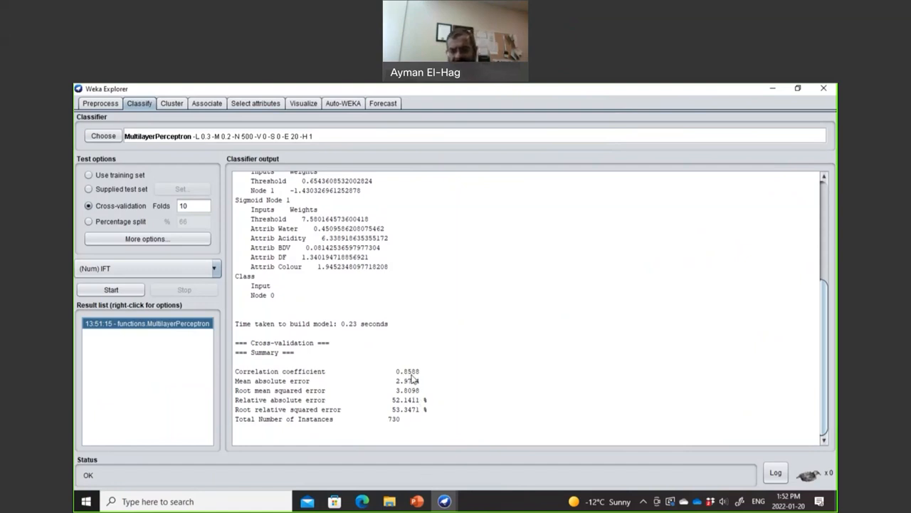
mouse_move(417, 390)
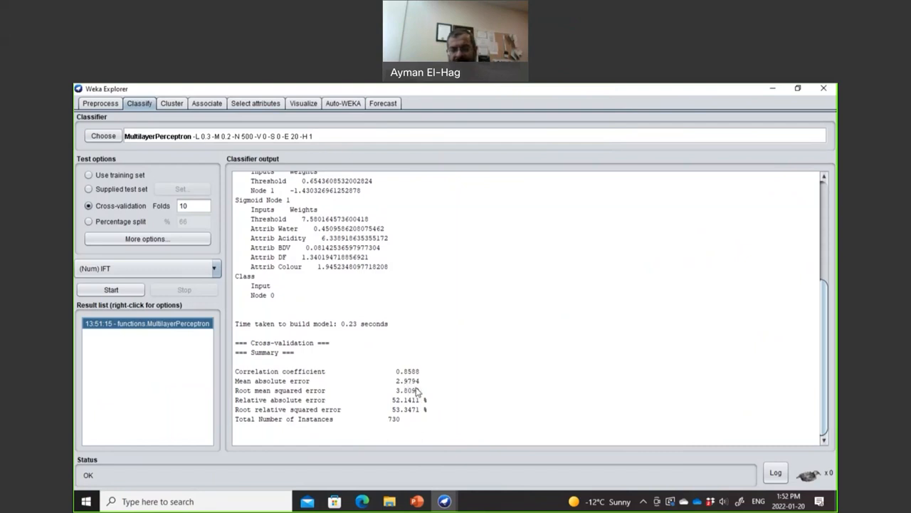
mouse_move(275, 184)
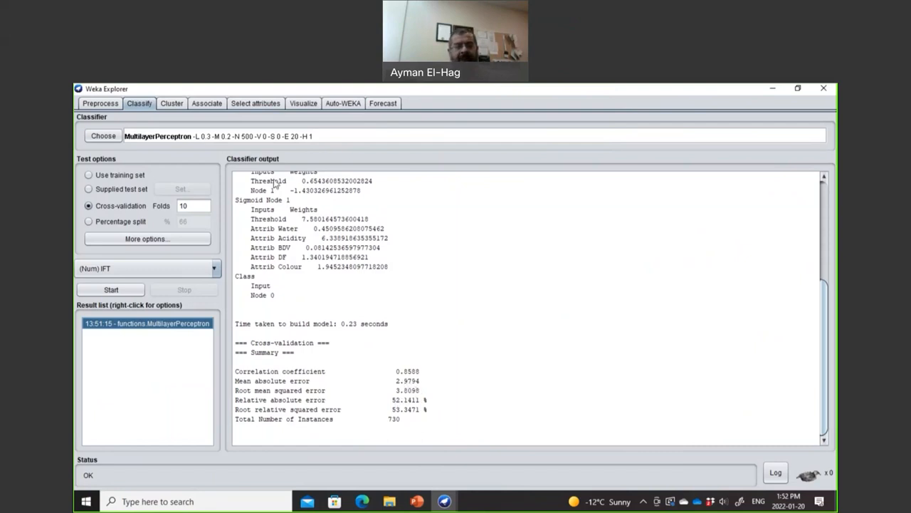
mouse_move(240, 142)
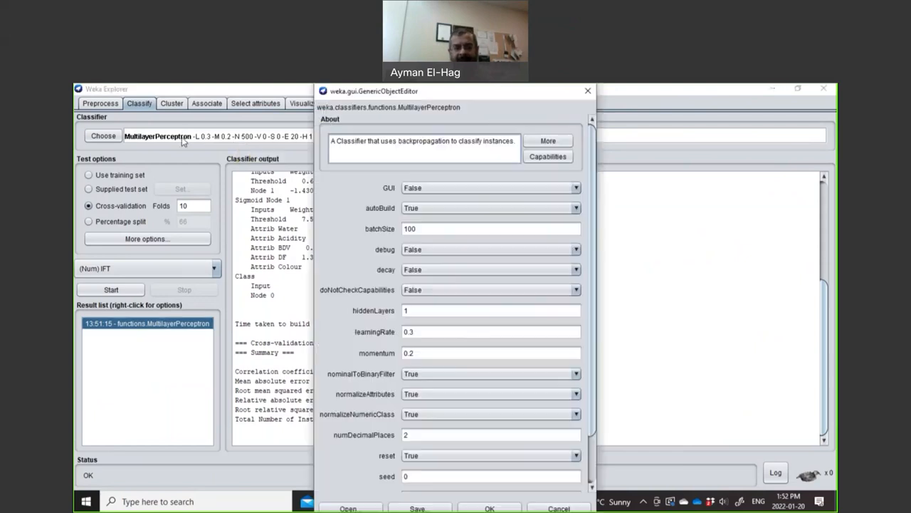
Replace the hiddenLayers value with 2.
click(492, 310)
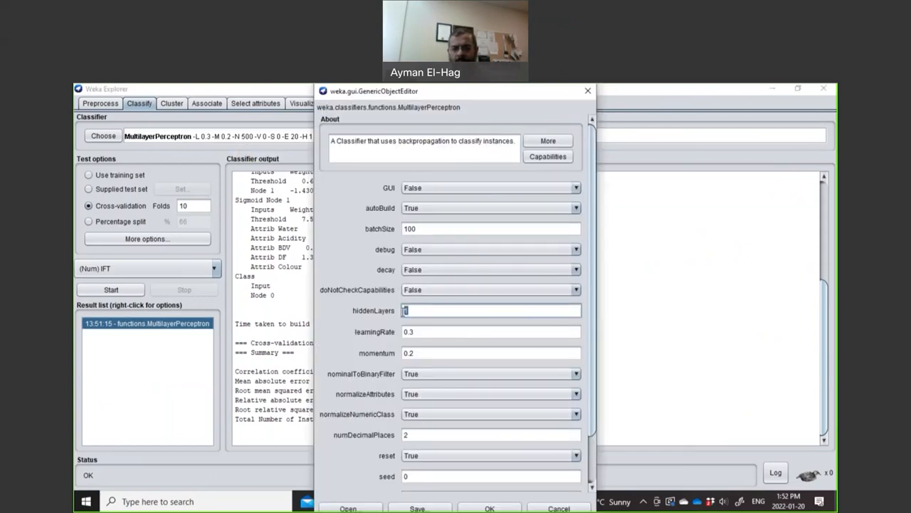
text(2)
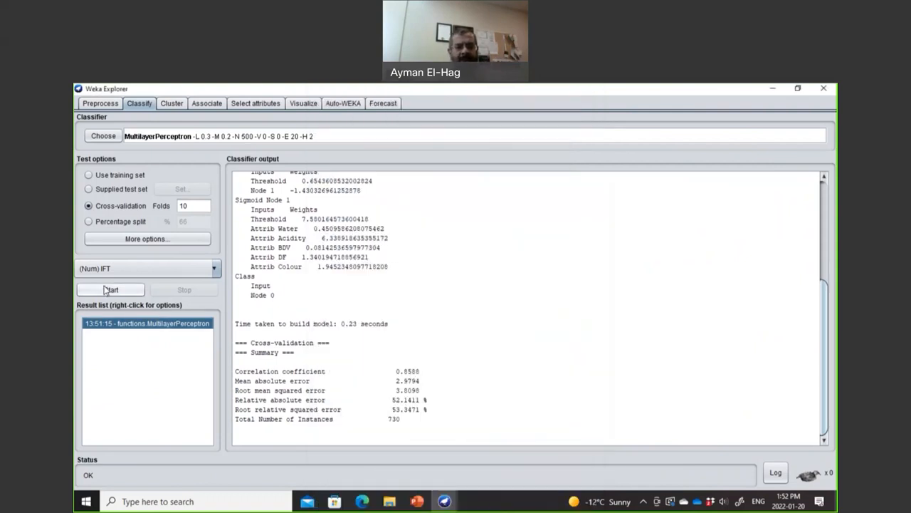
Rerun cross-validation with 2 hidden nodes: correlation 0.8626, MAE 2.9519, RMSE 3.7491.
click(111, 289)
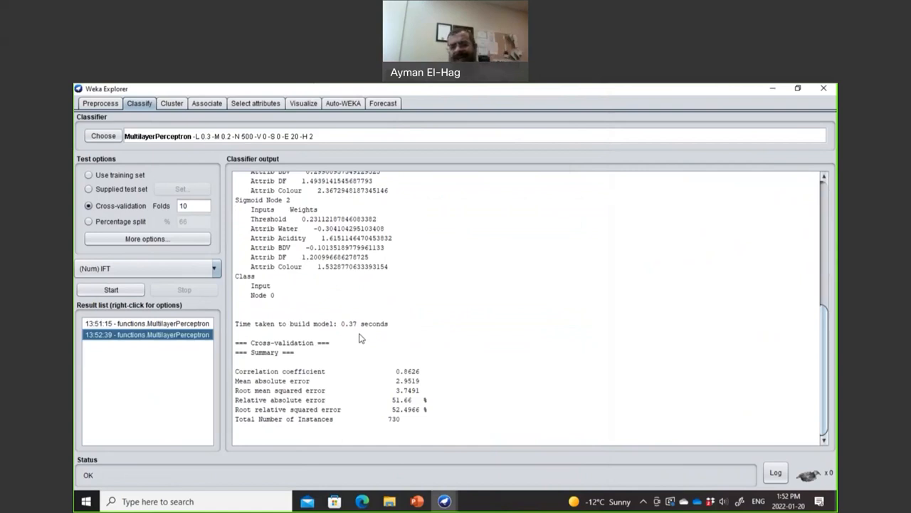
mouse_move(404, 378)
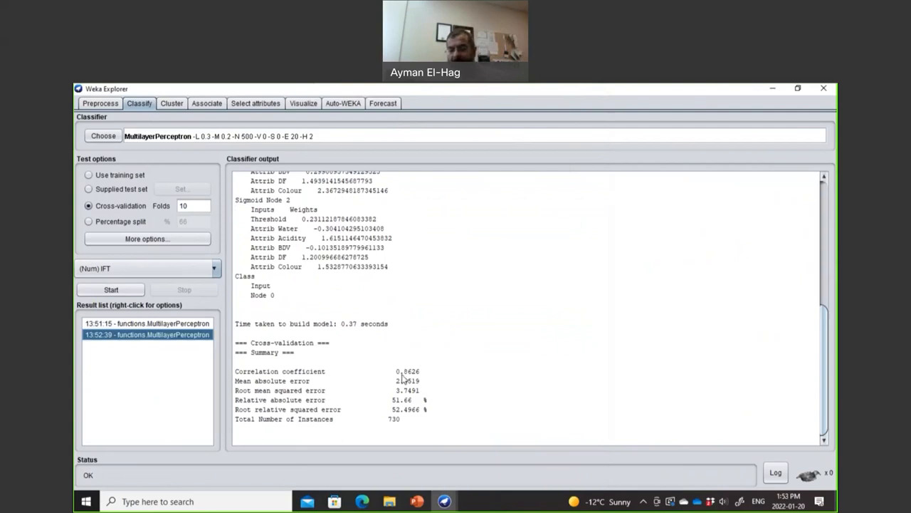
double_click(407, 371)
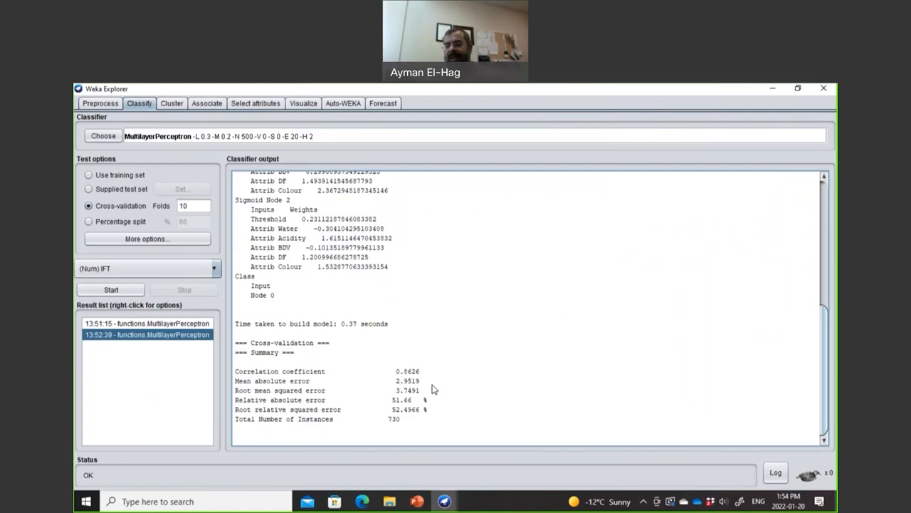
mouse_move(489, 284)
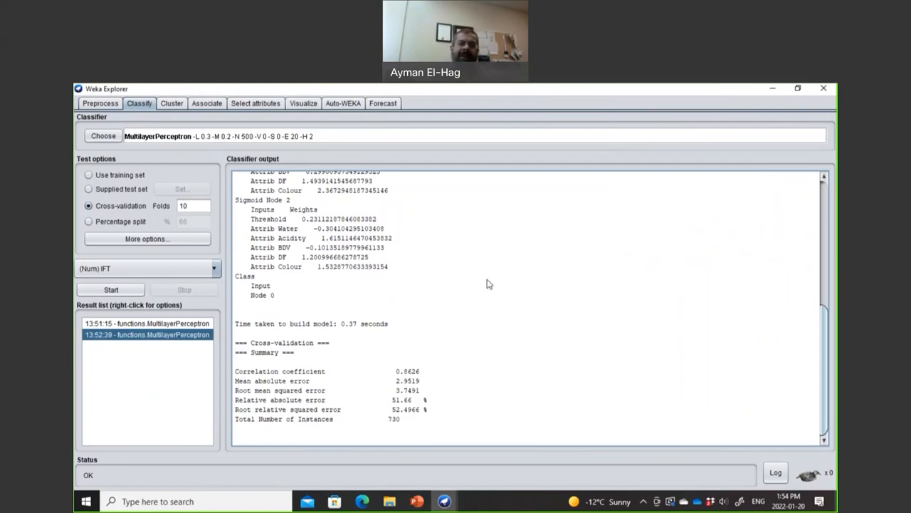
mouse_move(524, 100)
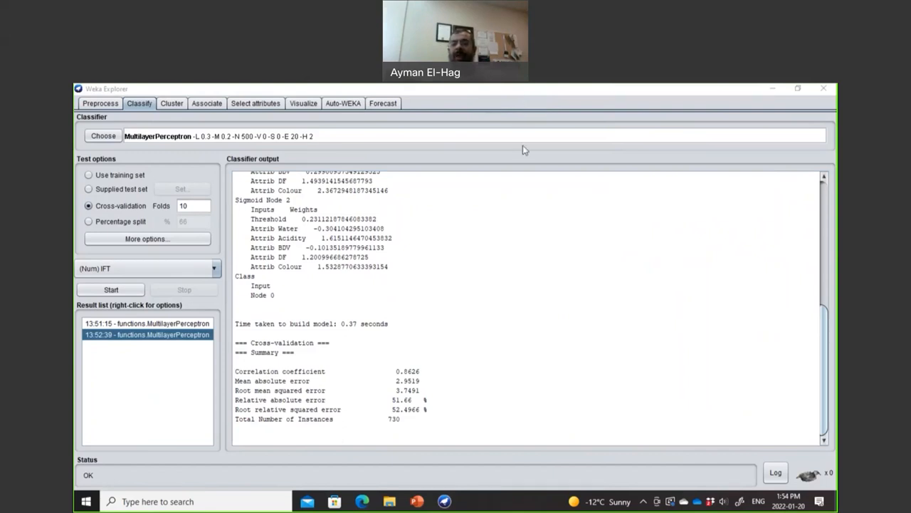
mouse_move(537, 198)
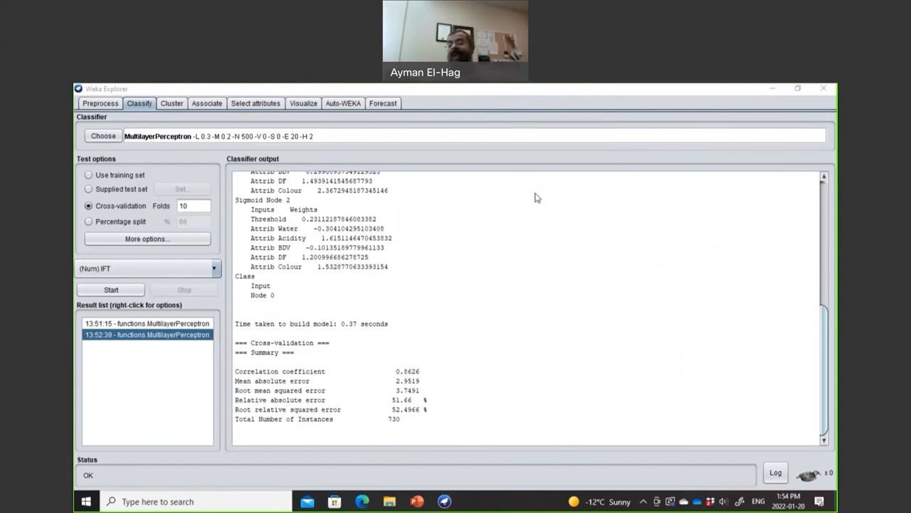